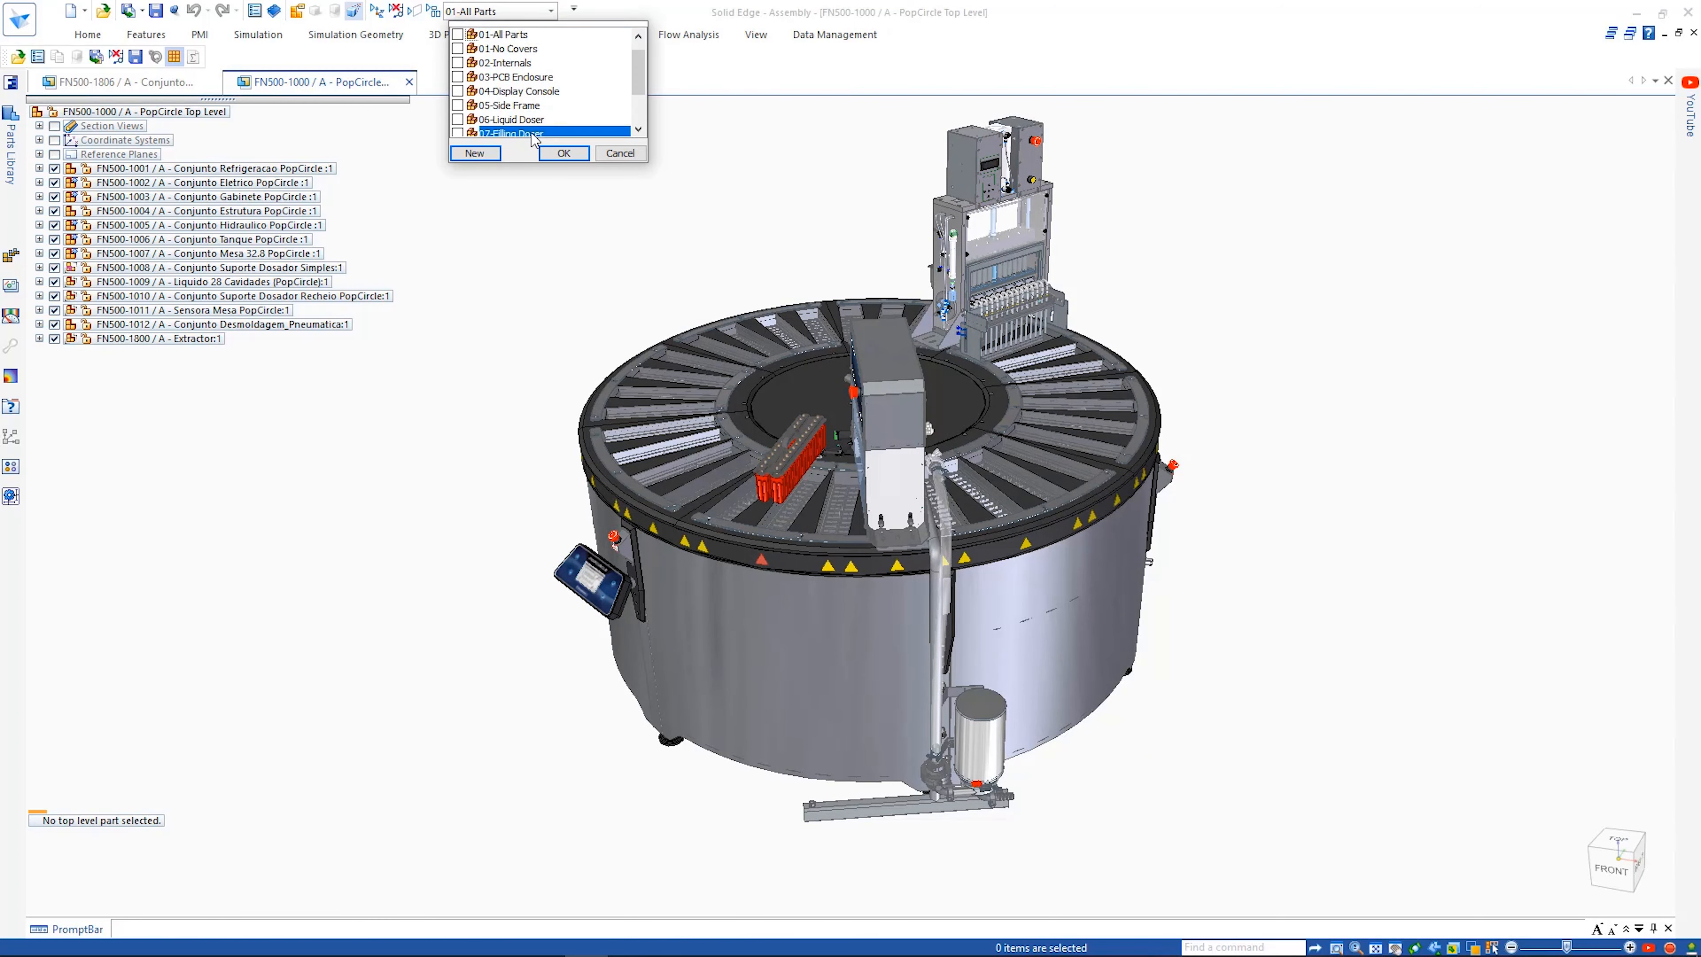
- Apply the 07-Filling Doser display configuration and open the Dosador Recheio subassembly in its own window
{"action": "left_click", "coordinate": [512, 133]}
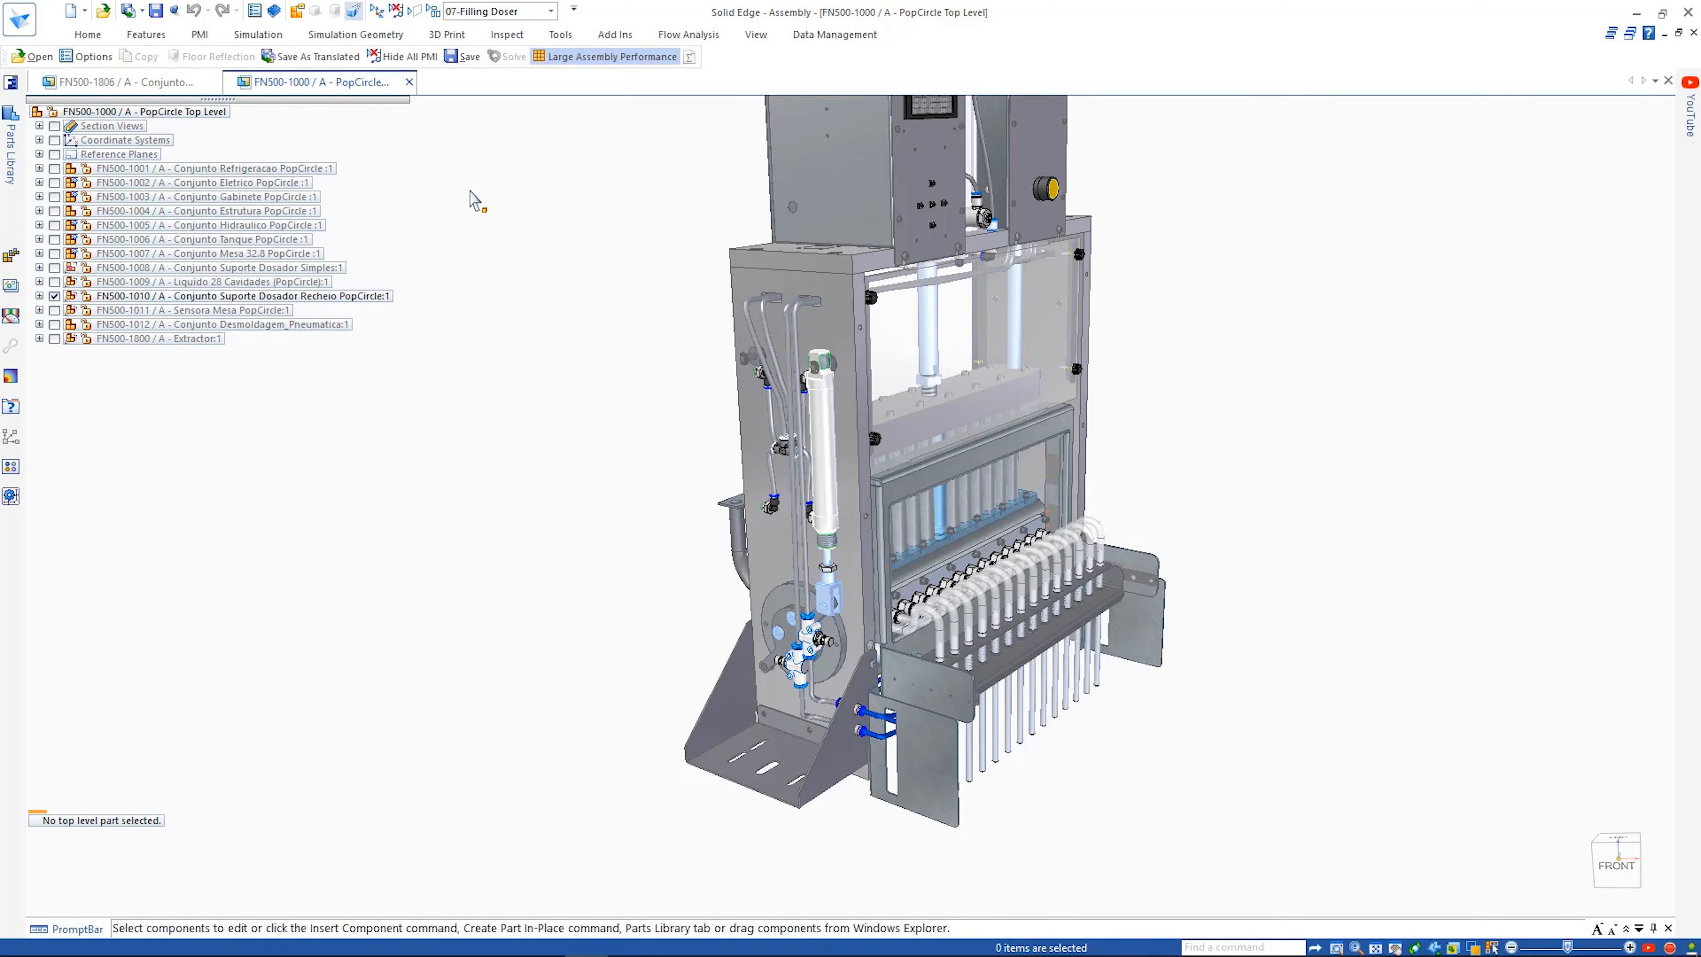
{"action": "right_click", "coordinate": [605, 57]}
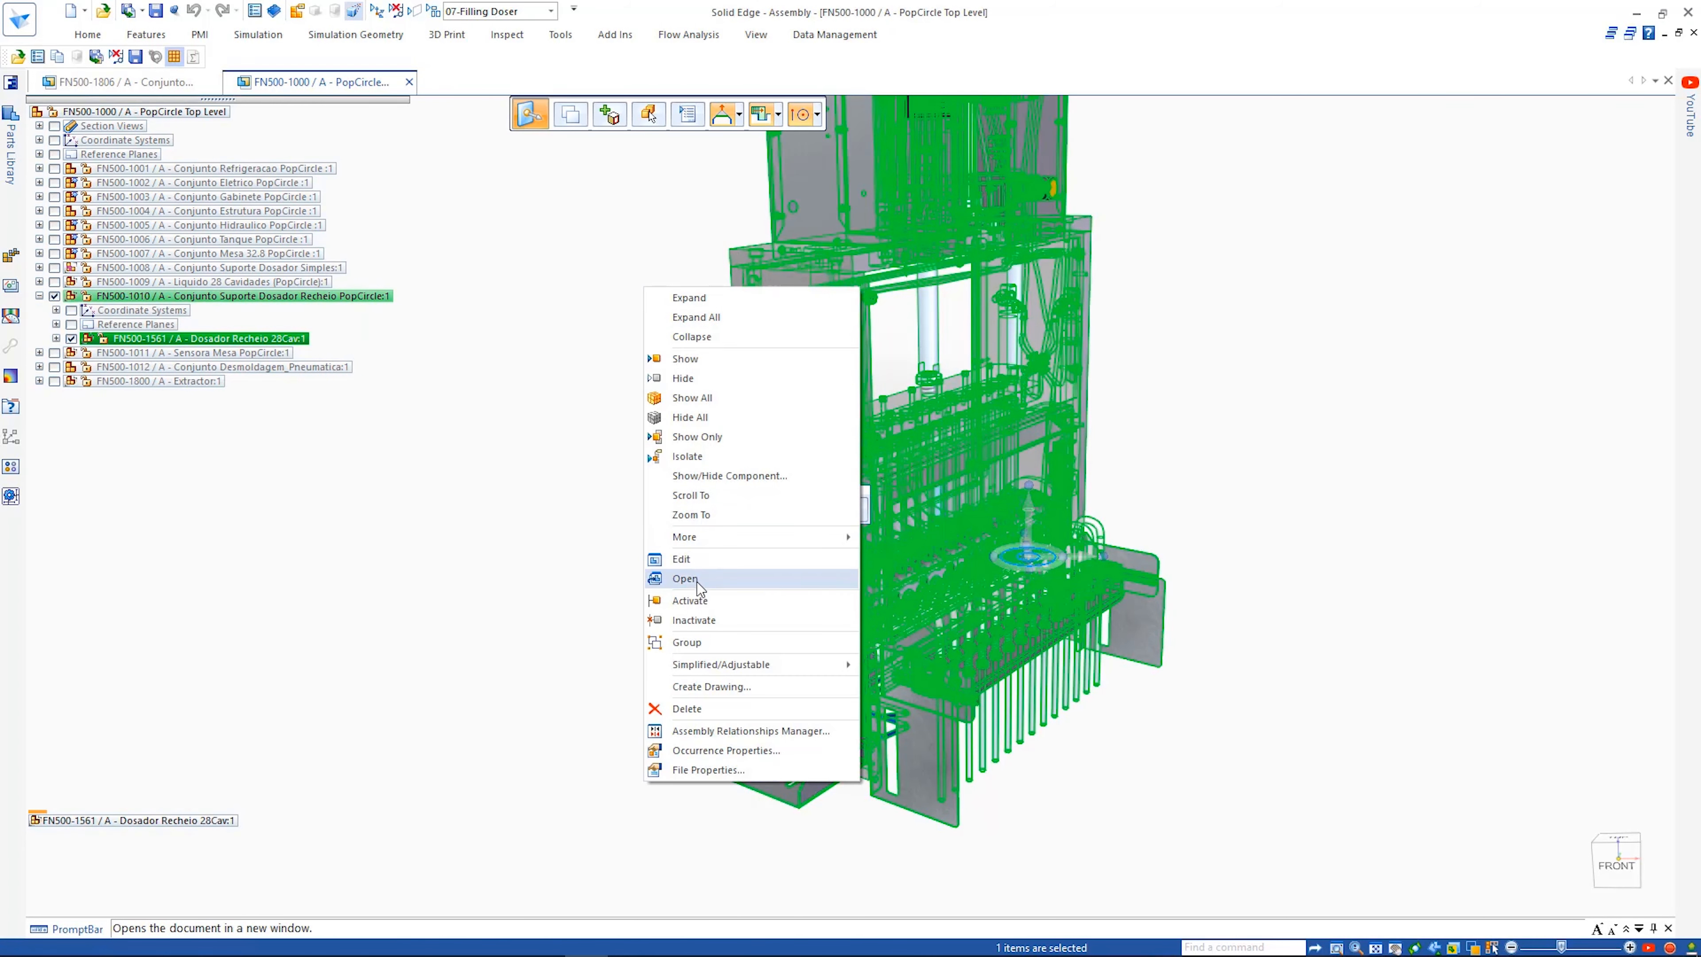
{"action": "left_click", "coordinate": [684, 579]}
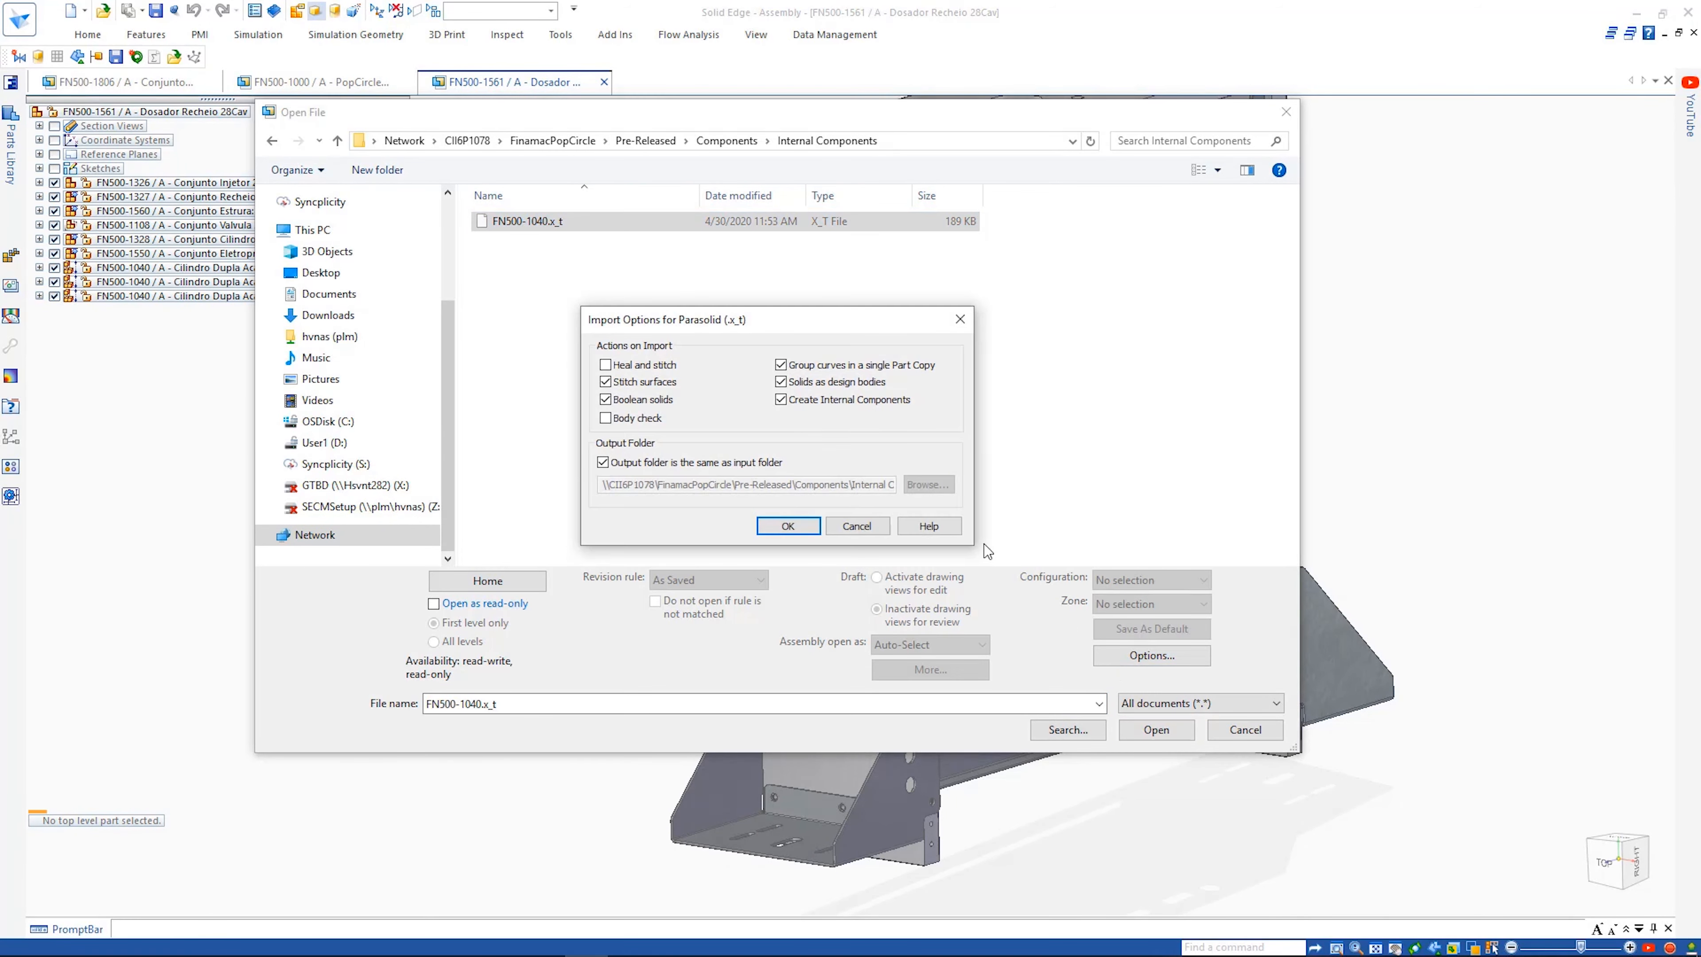
- Import the piston .x_t file with Create Internal Components enabled and dismiss the Relationship Assistant
{"action": "left_click", "coordinate": [788, 526]}
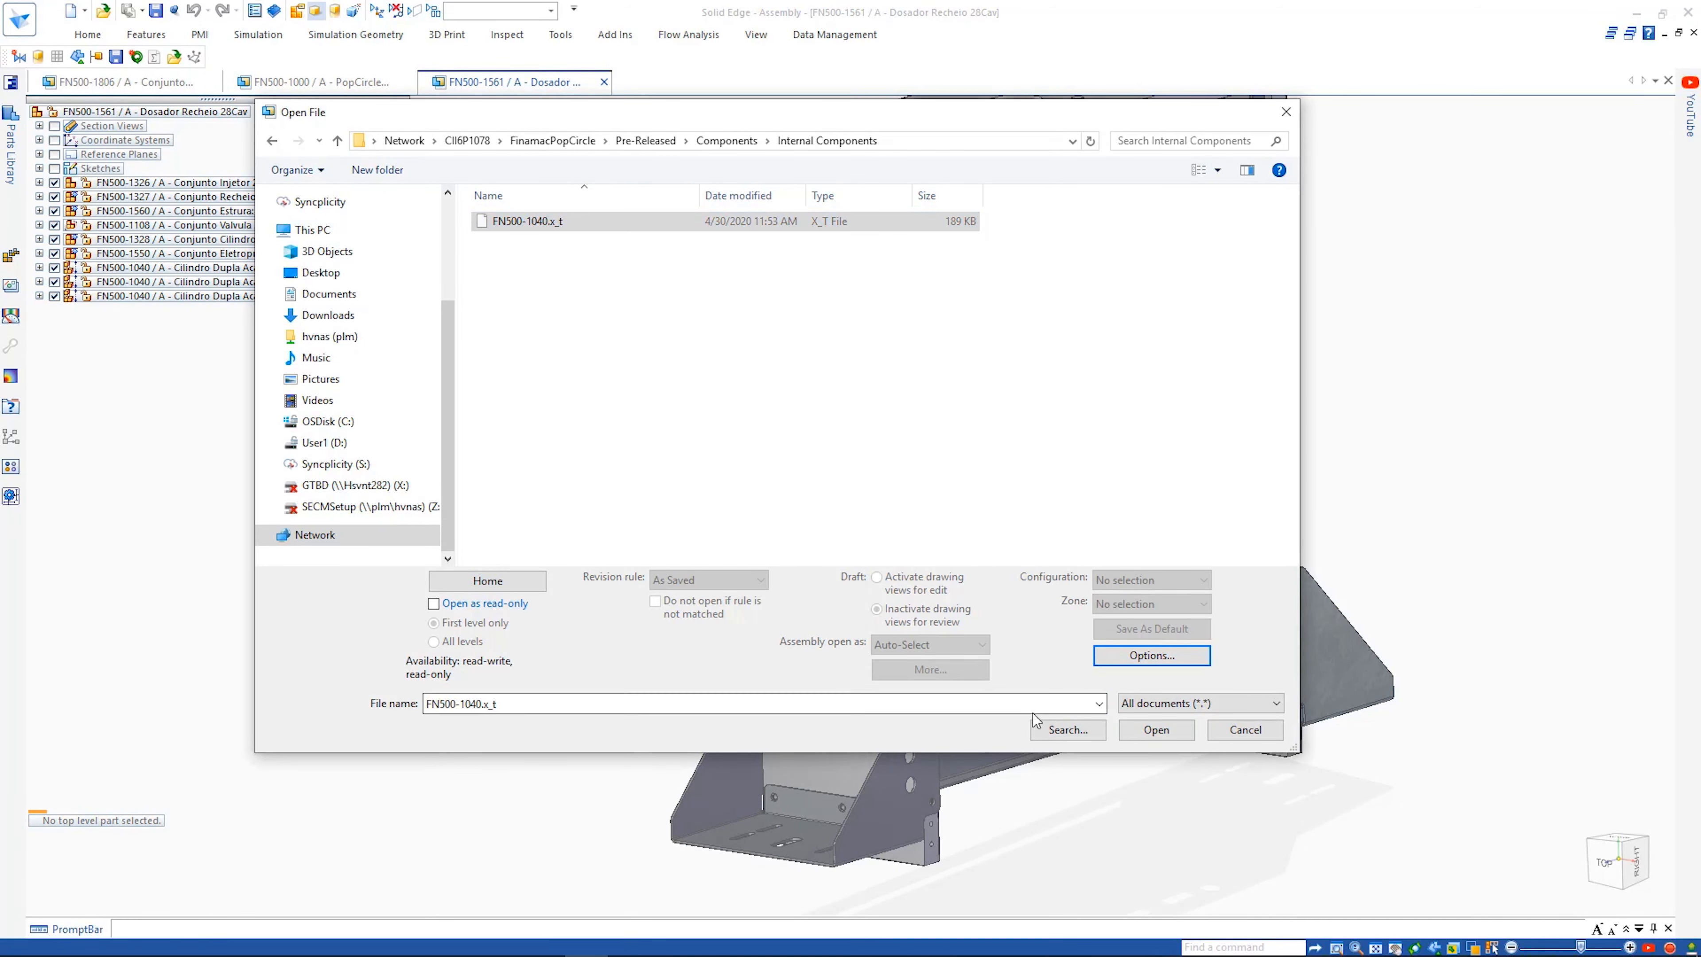
{"action": "left_click", "coordinate": [1156, 730]}
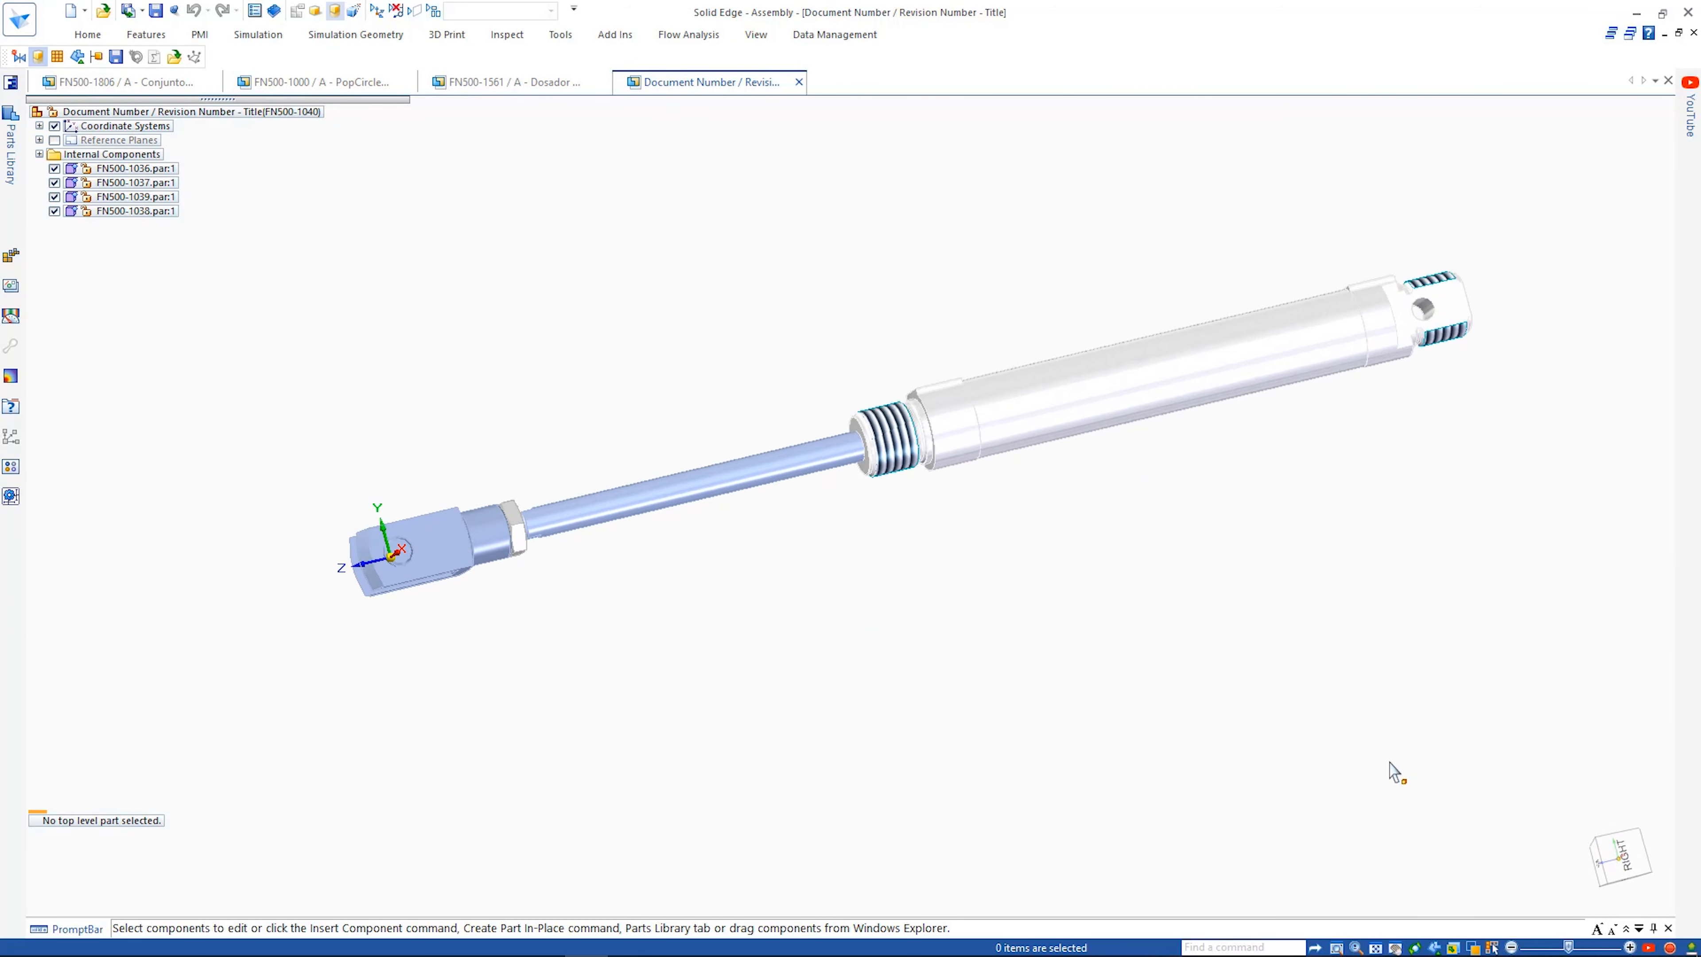
{"action": "left_click", "coordinate": [56, 168]}
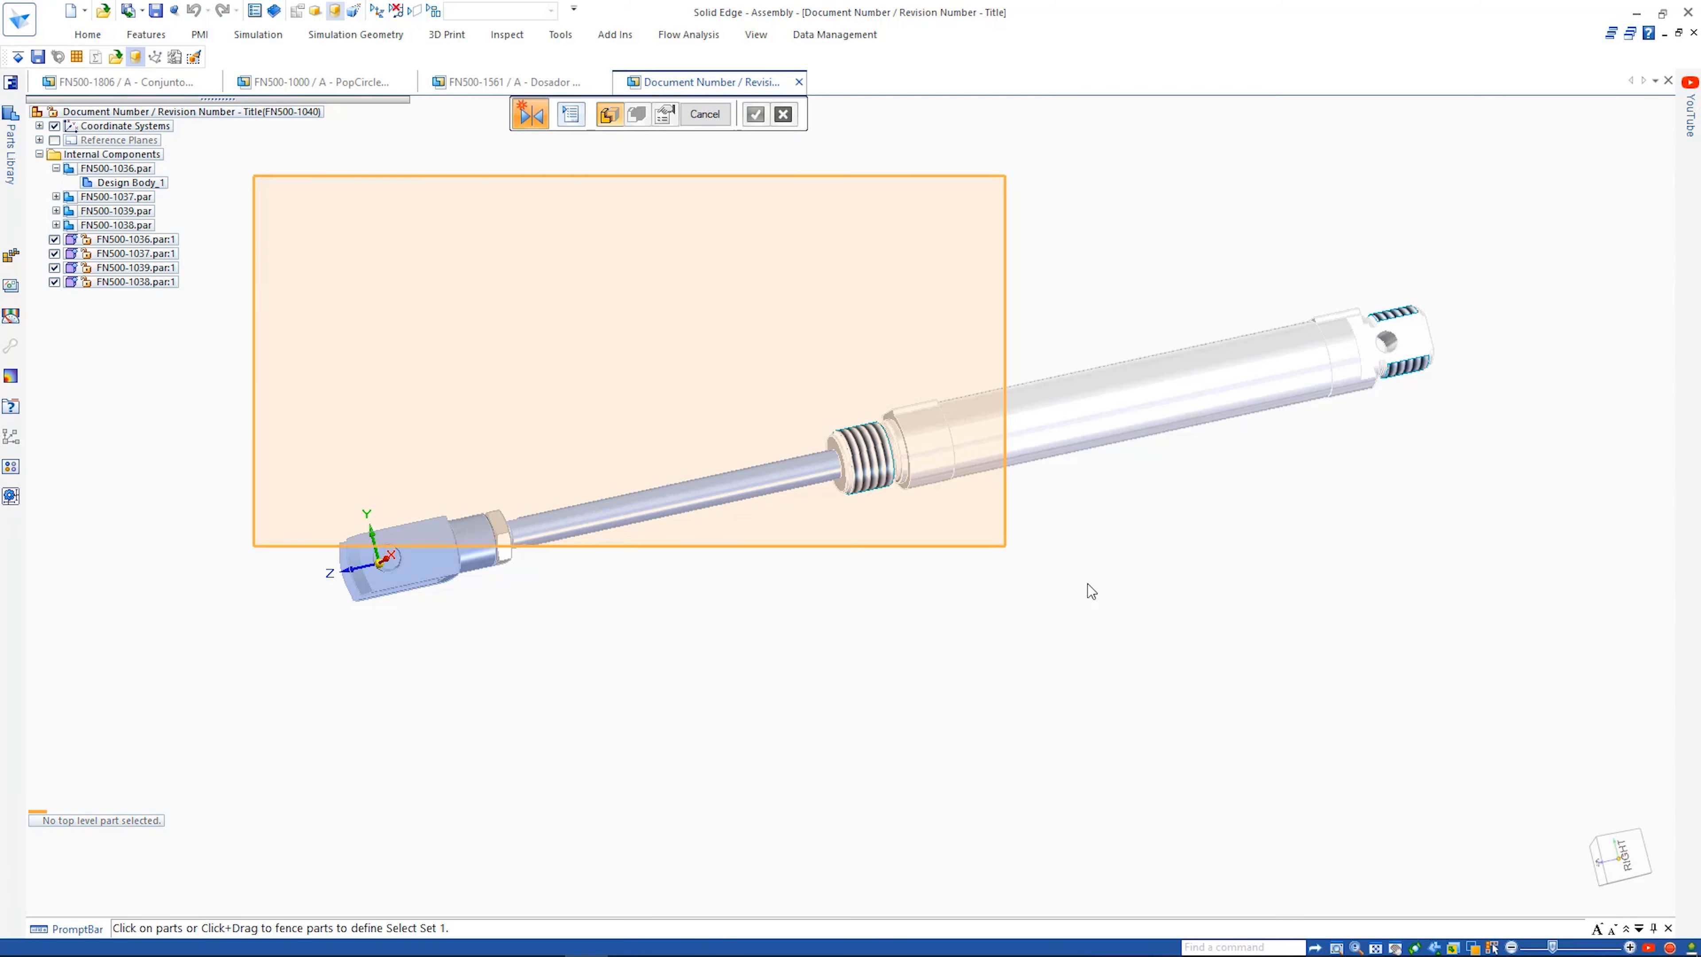
{"action": "left_click", "coordinate": [665, 114]}
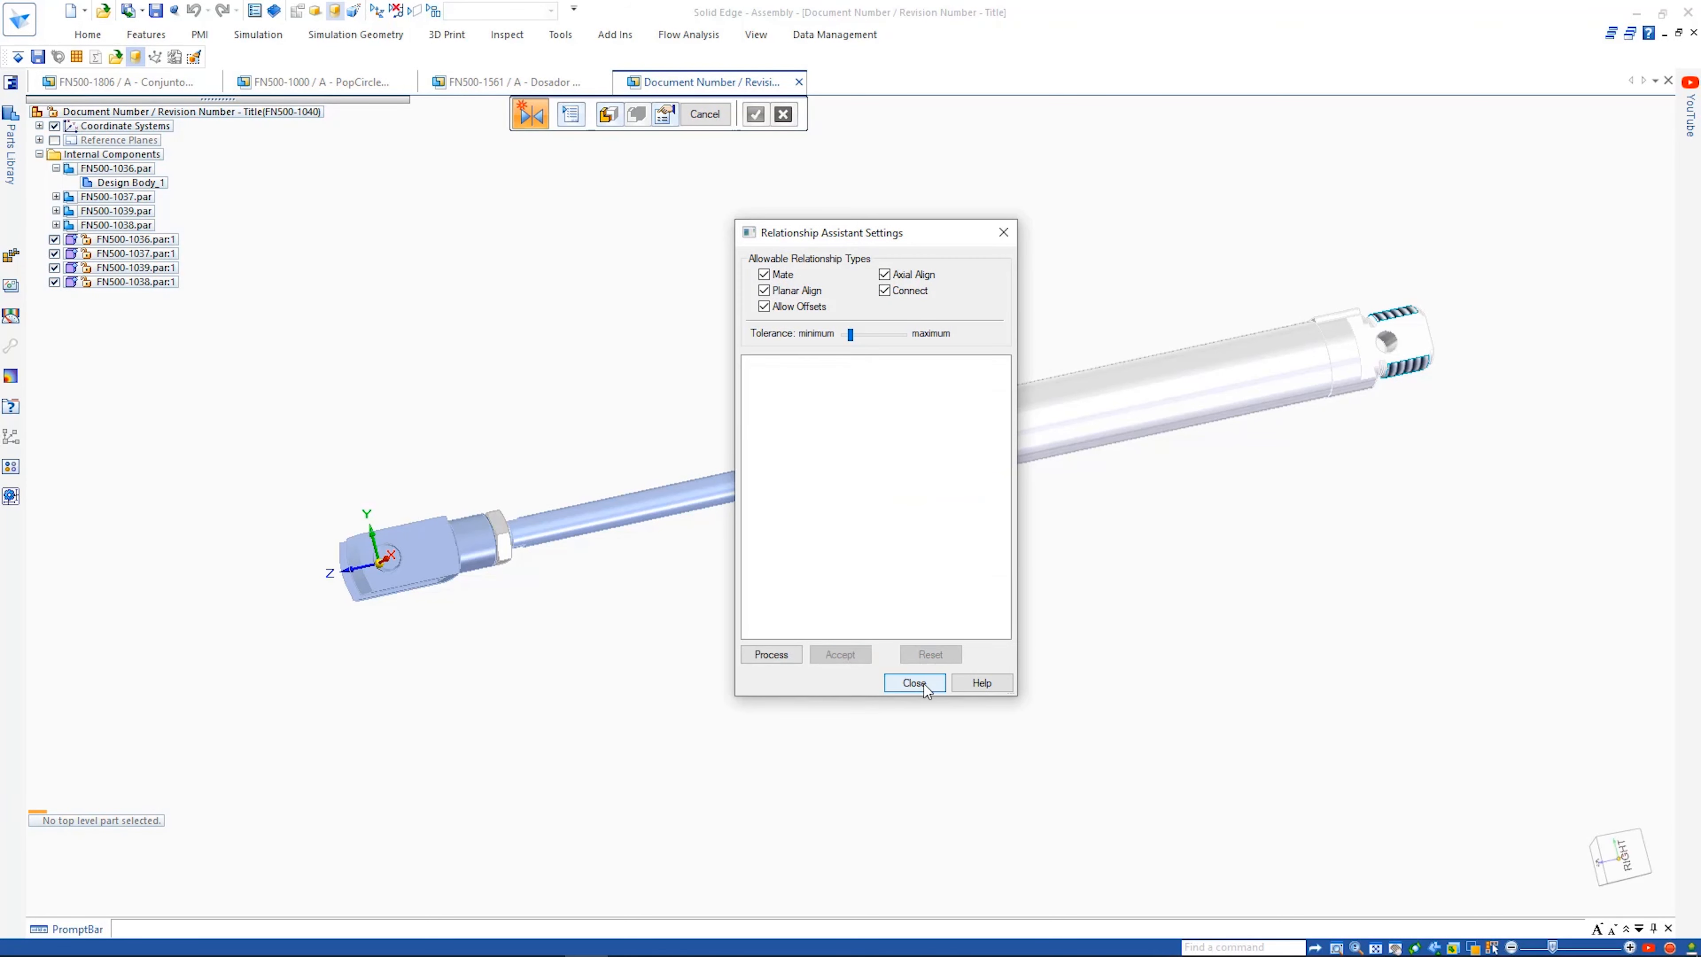
{"action": "left_click", "coordinate": [915, 683]}
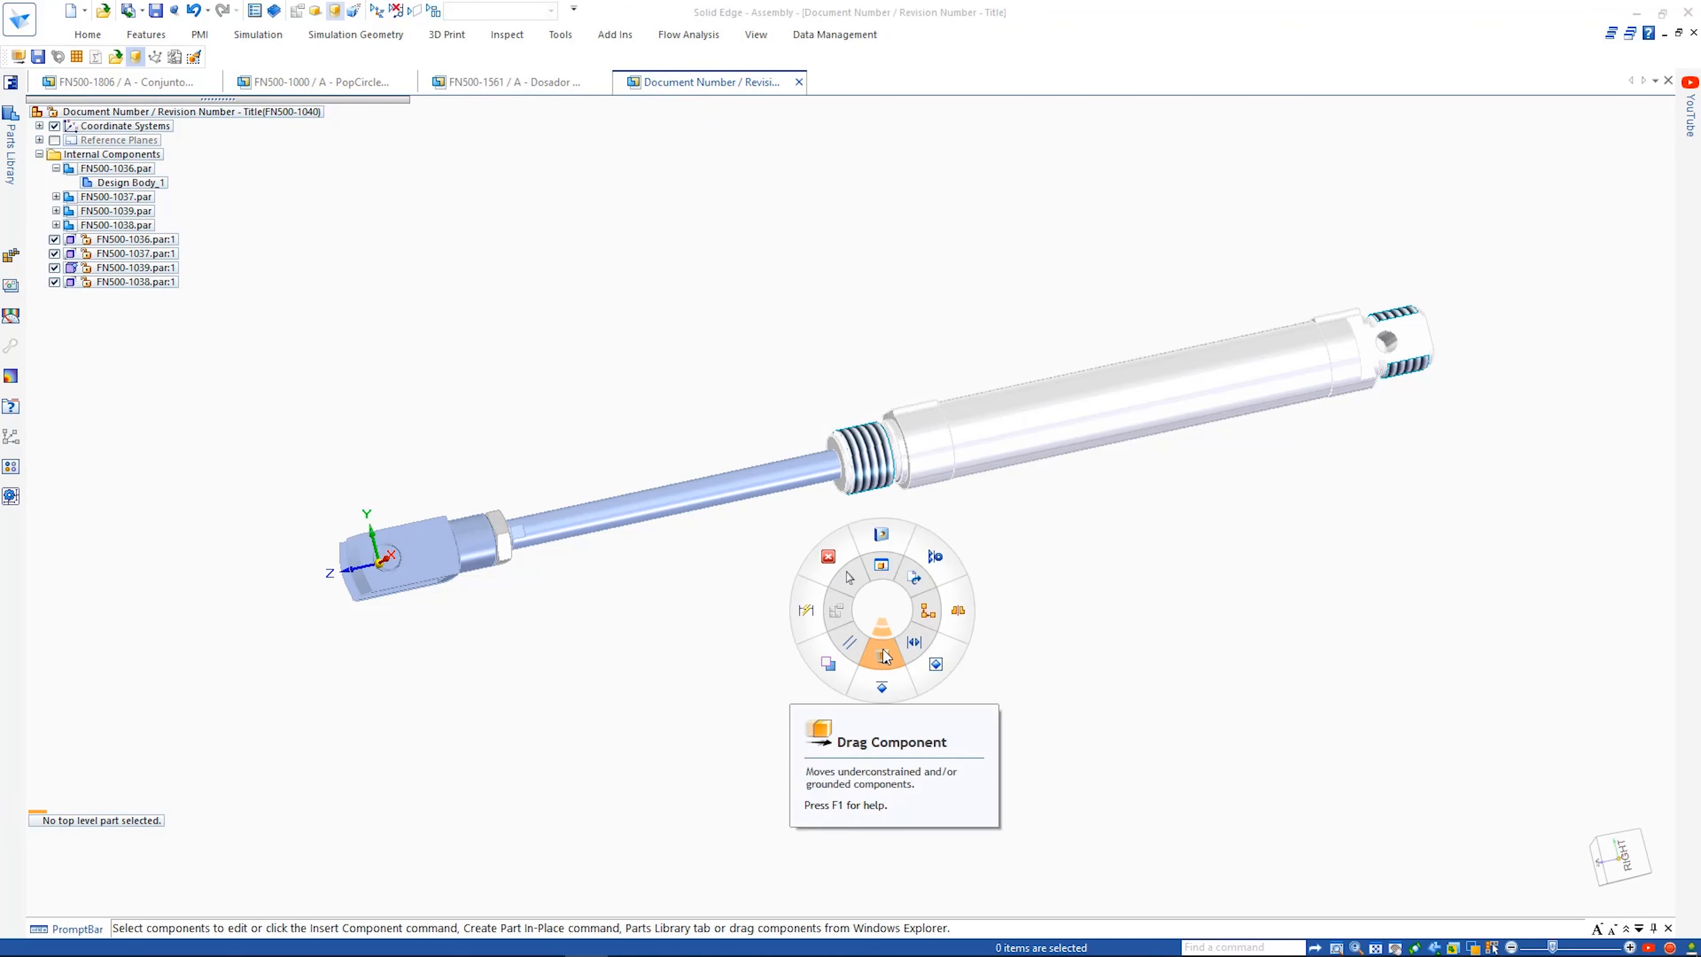
- Place the cylinder on its mating plane with FlashFit, then Show All hidden components
{"action": "left_click", "coordinate": [882, 655]}
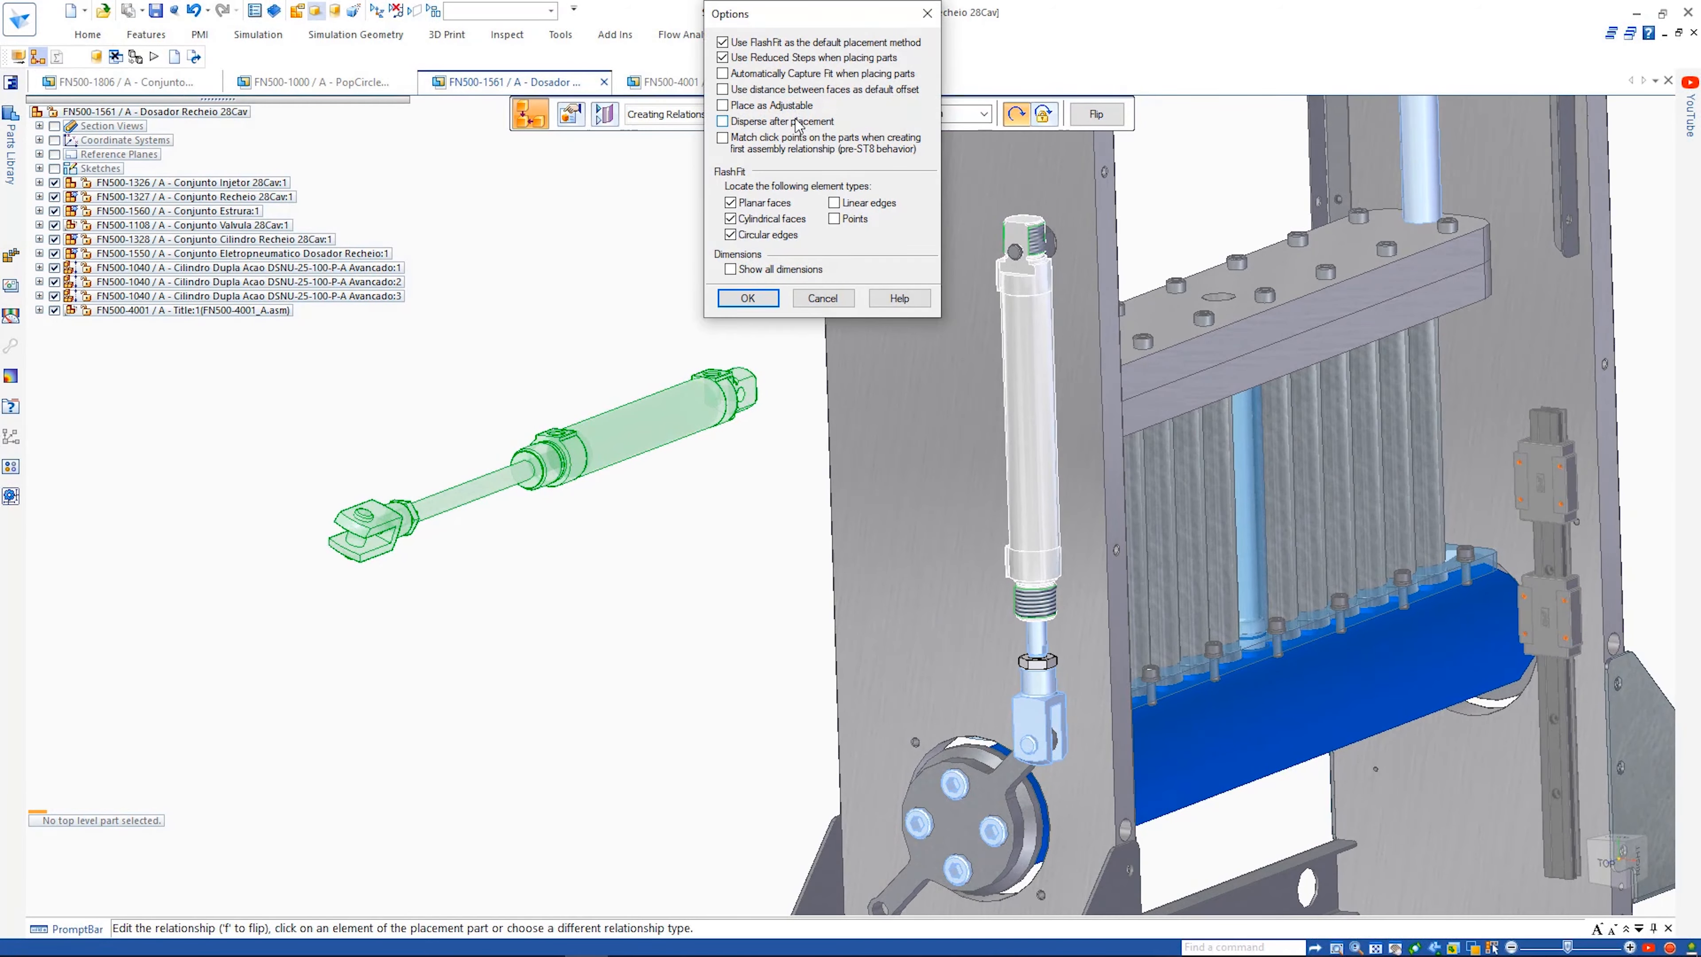
{"action": "left_click", "coordinate": [748, 298]}
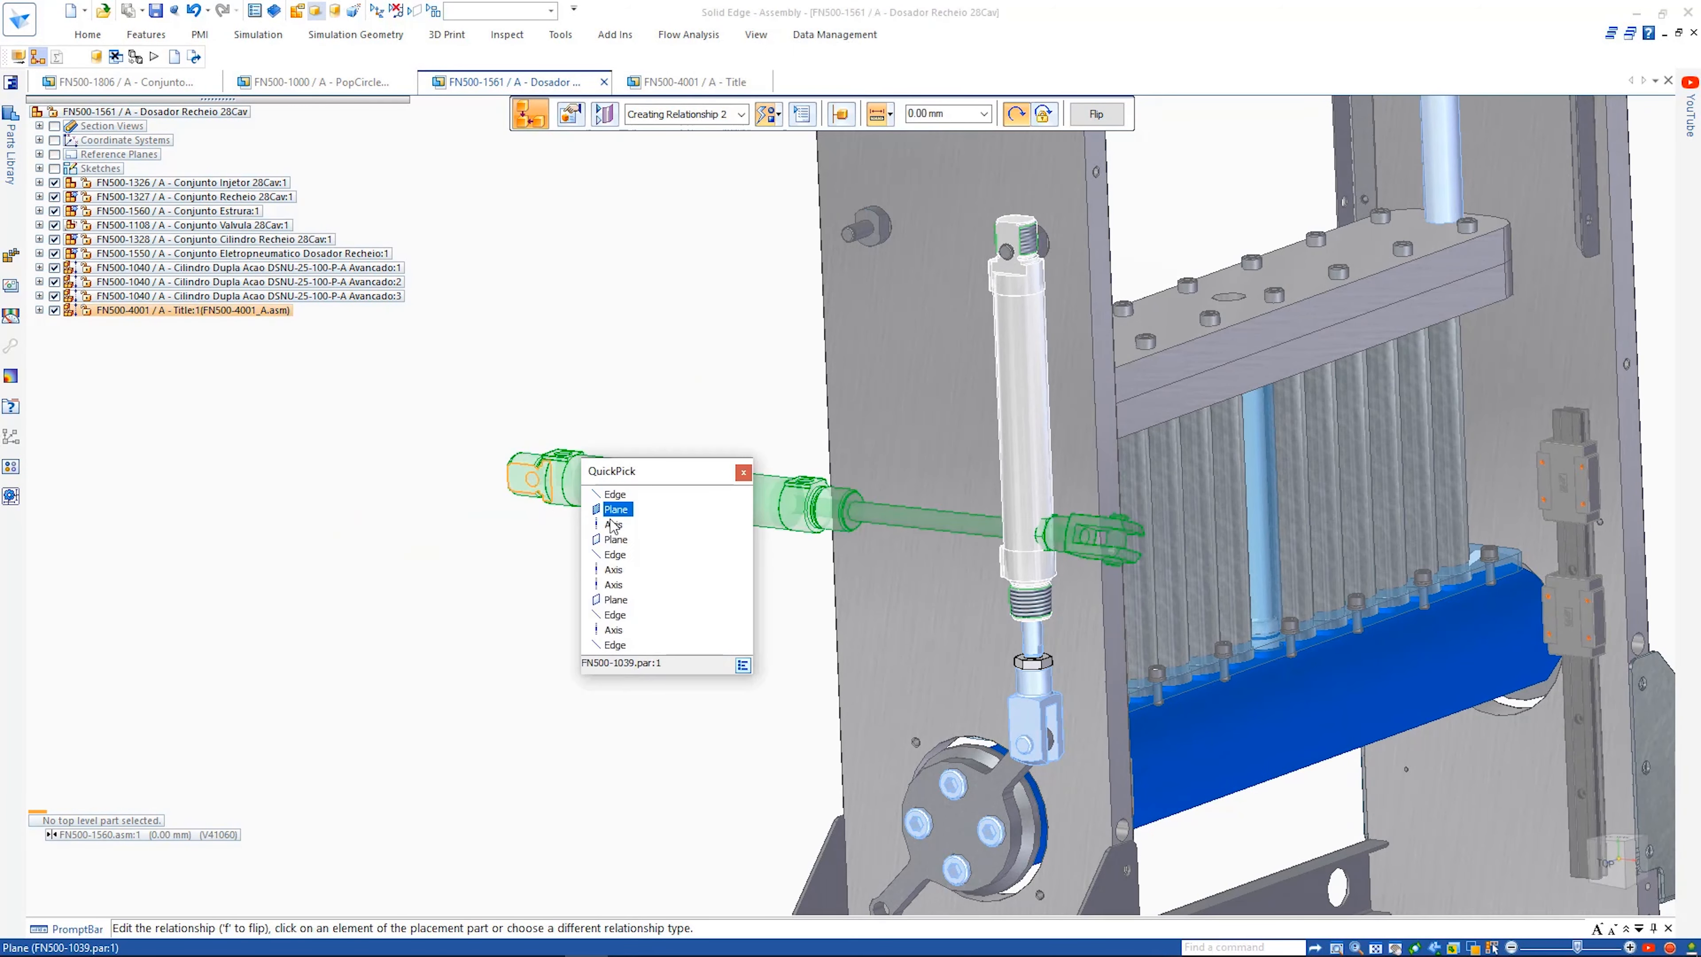
{"action": "left_click", "coordinate": [616, 509]}
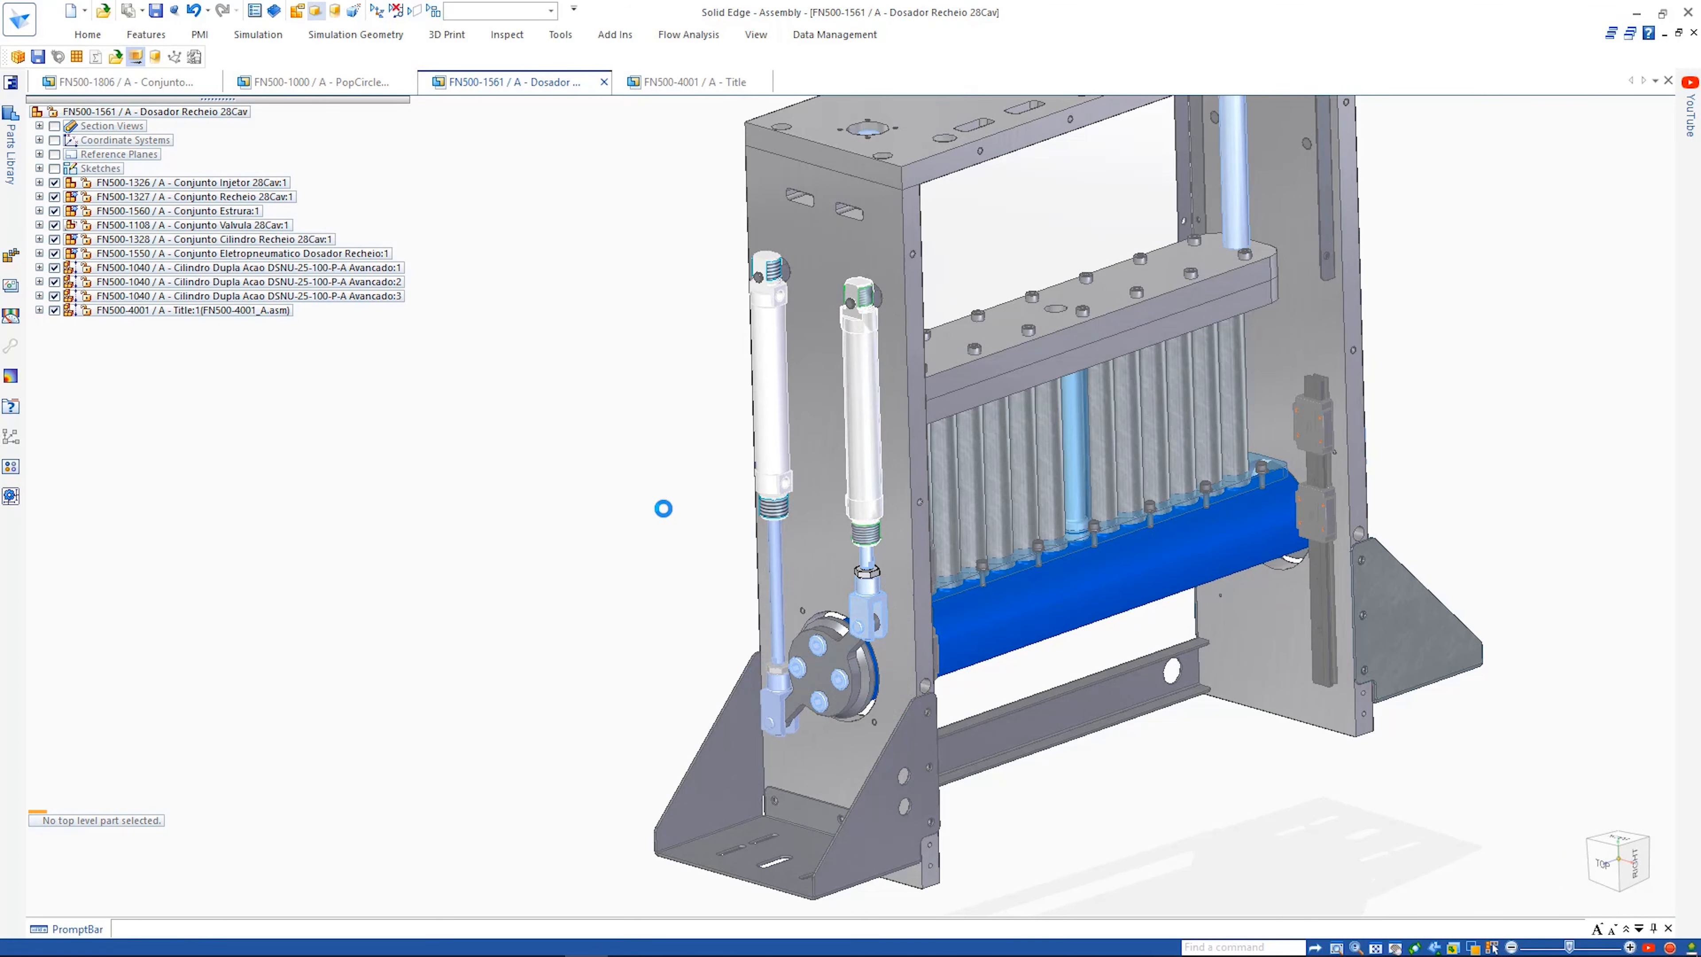
{"action": "right_click", "coordinate": [661, 507]}
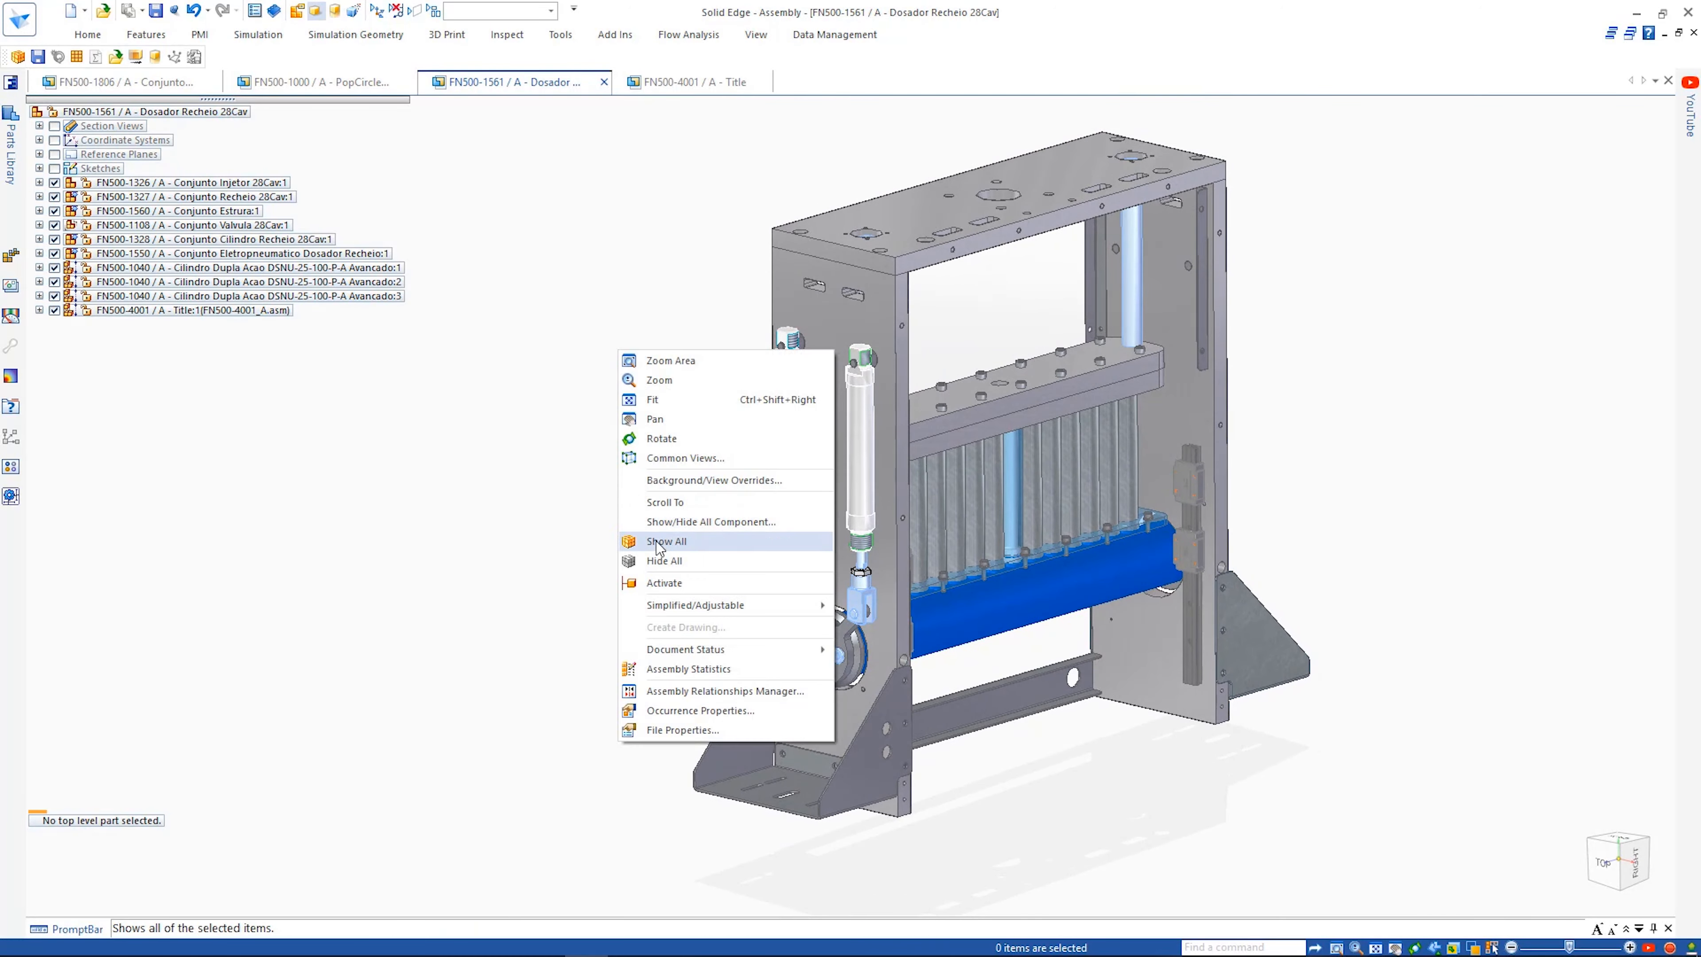
{"action": "left_click", "coordinate": [666, 541]}
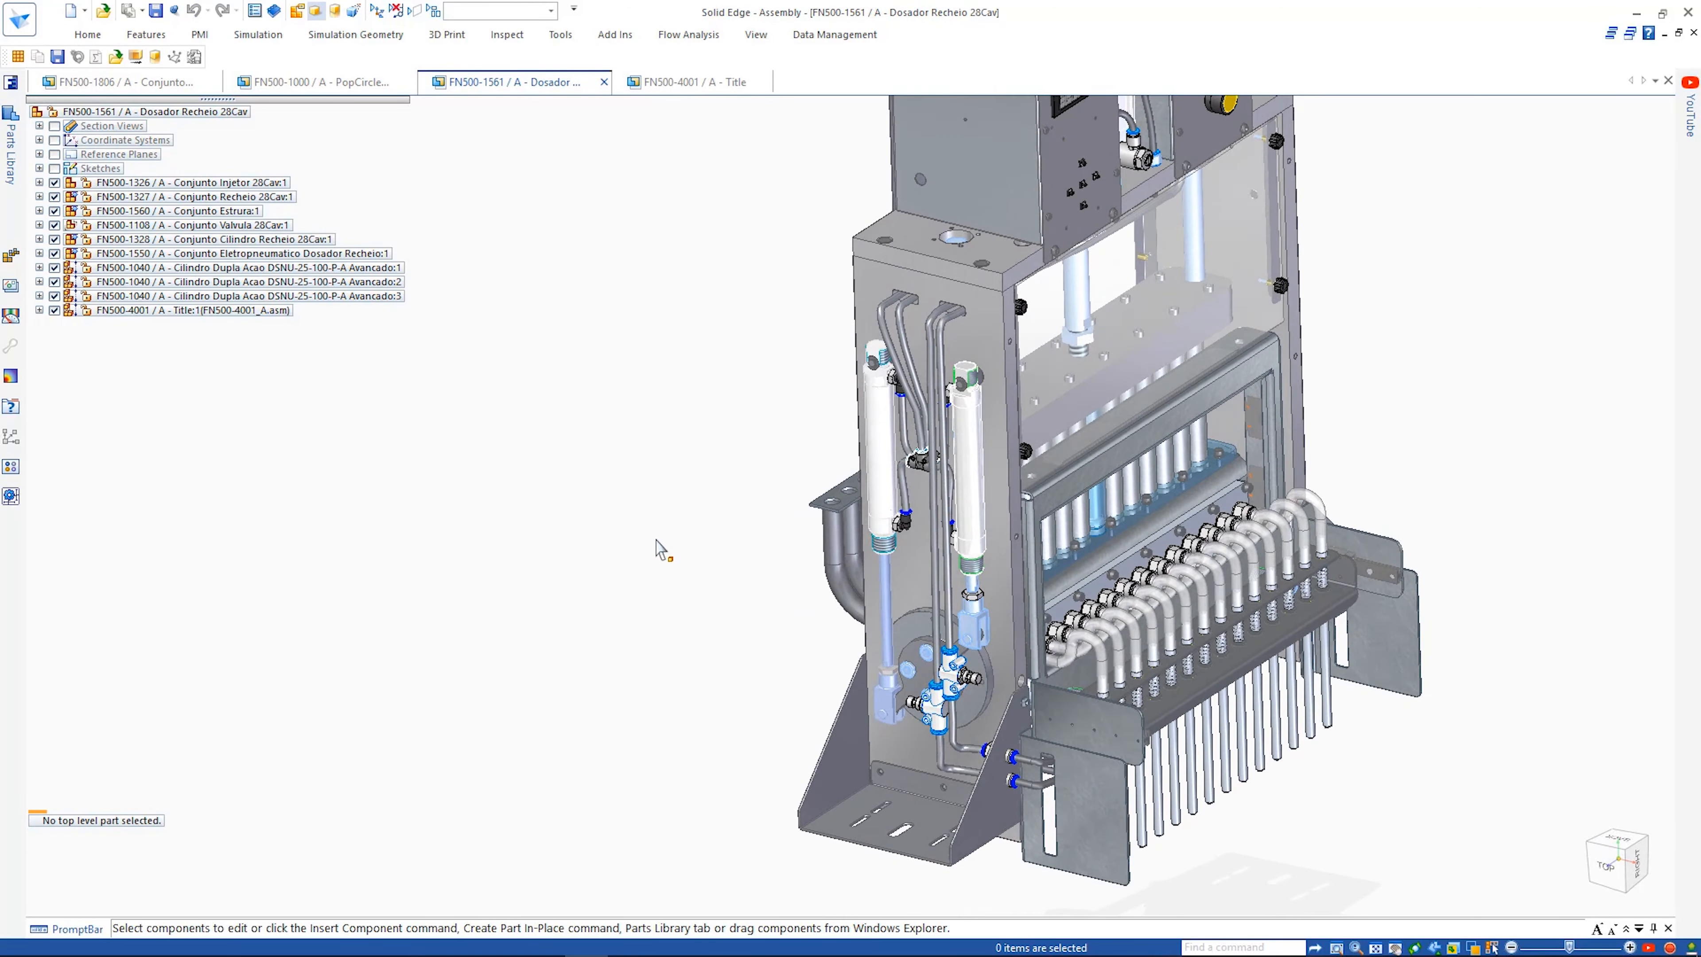
- Copy the side guard and its screws from the structure assembly for pasting into the doser
{"action": "left_click", "coordinate": [111, 82]}
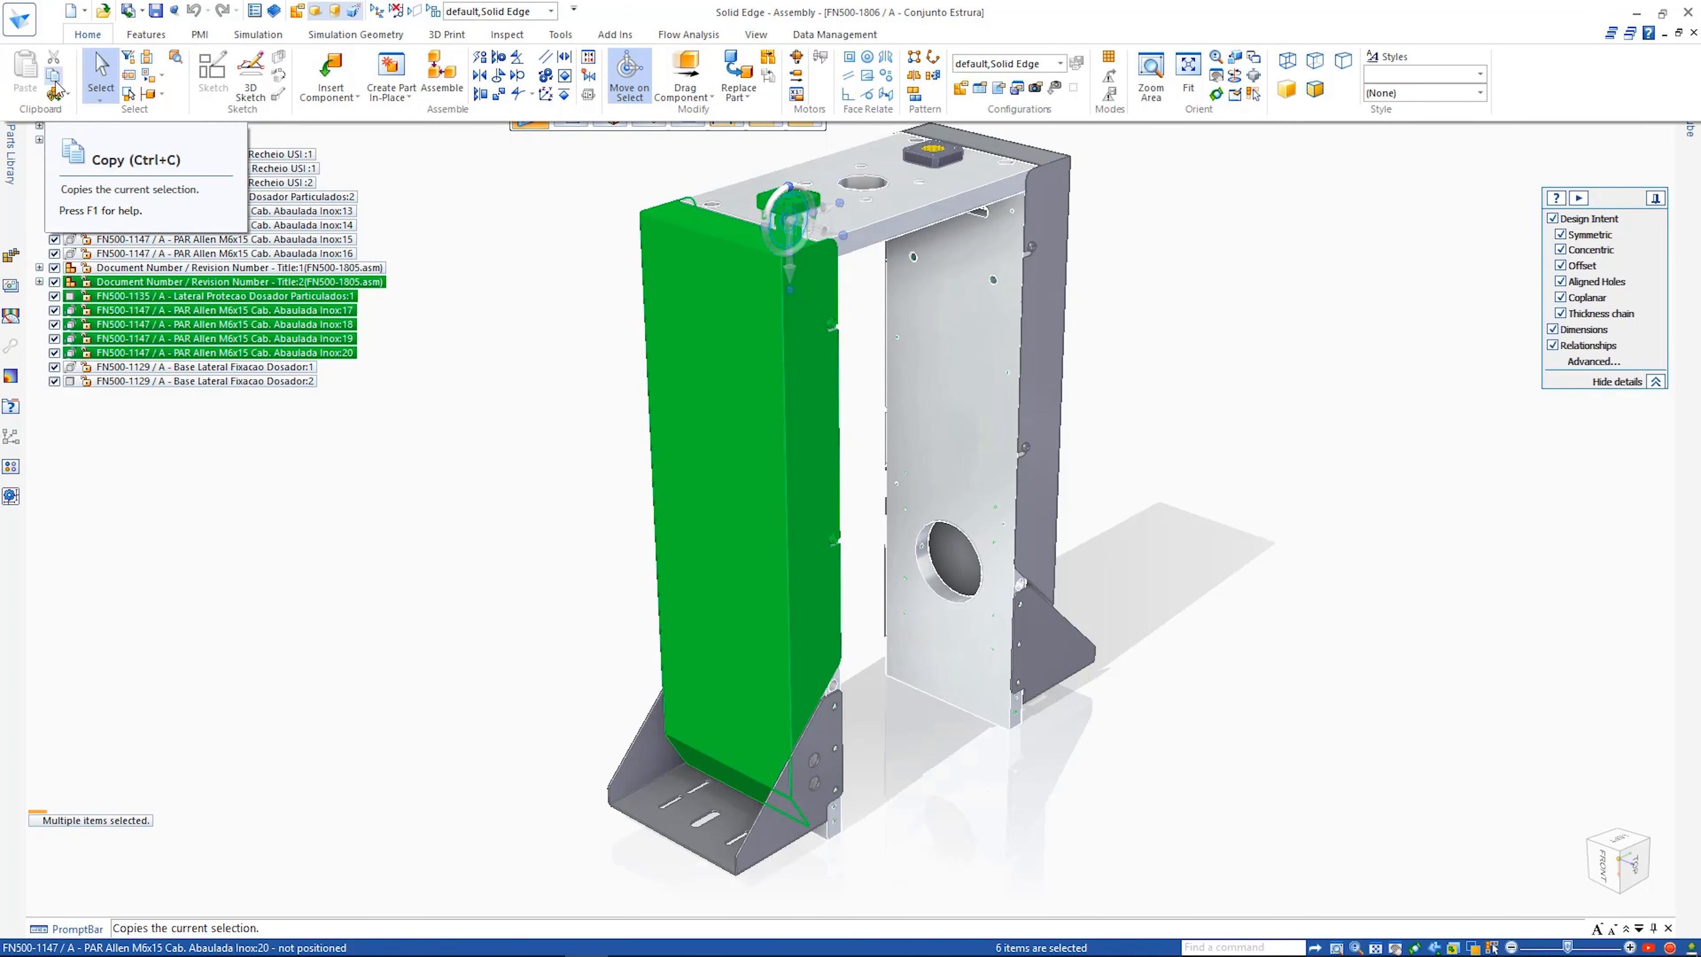
{"action": "left_click", "coordinate": [505, 83]}
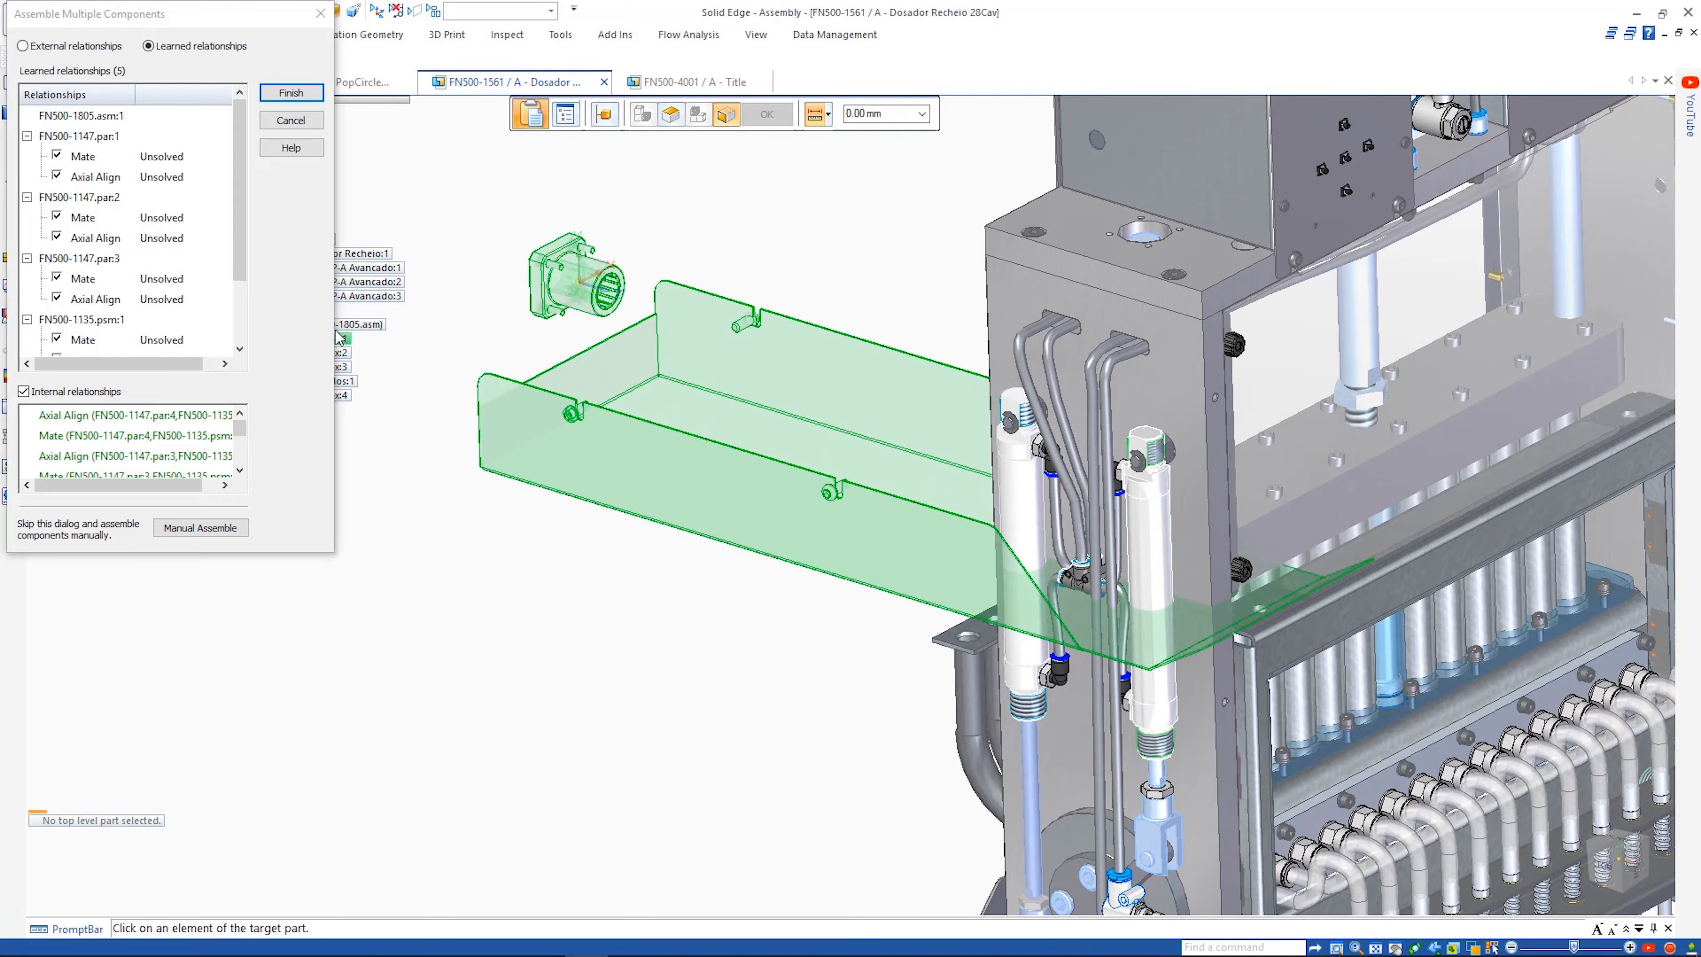
{"action": "left_click", "coordinate": [21, 46]}
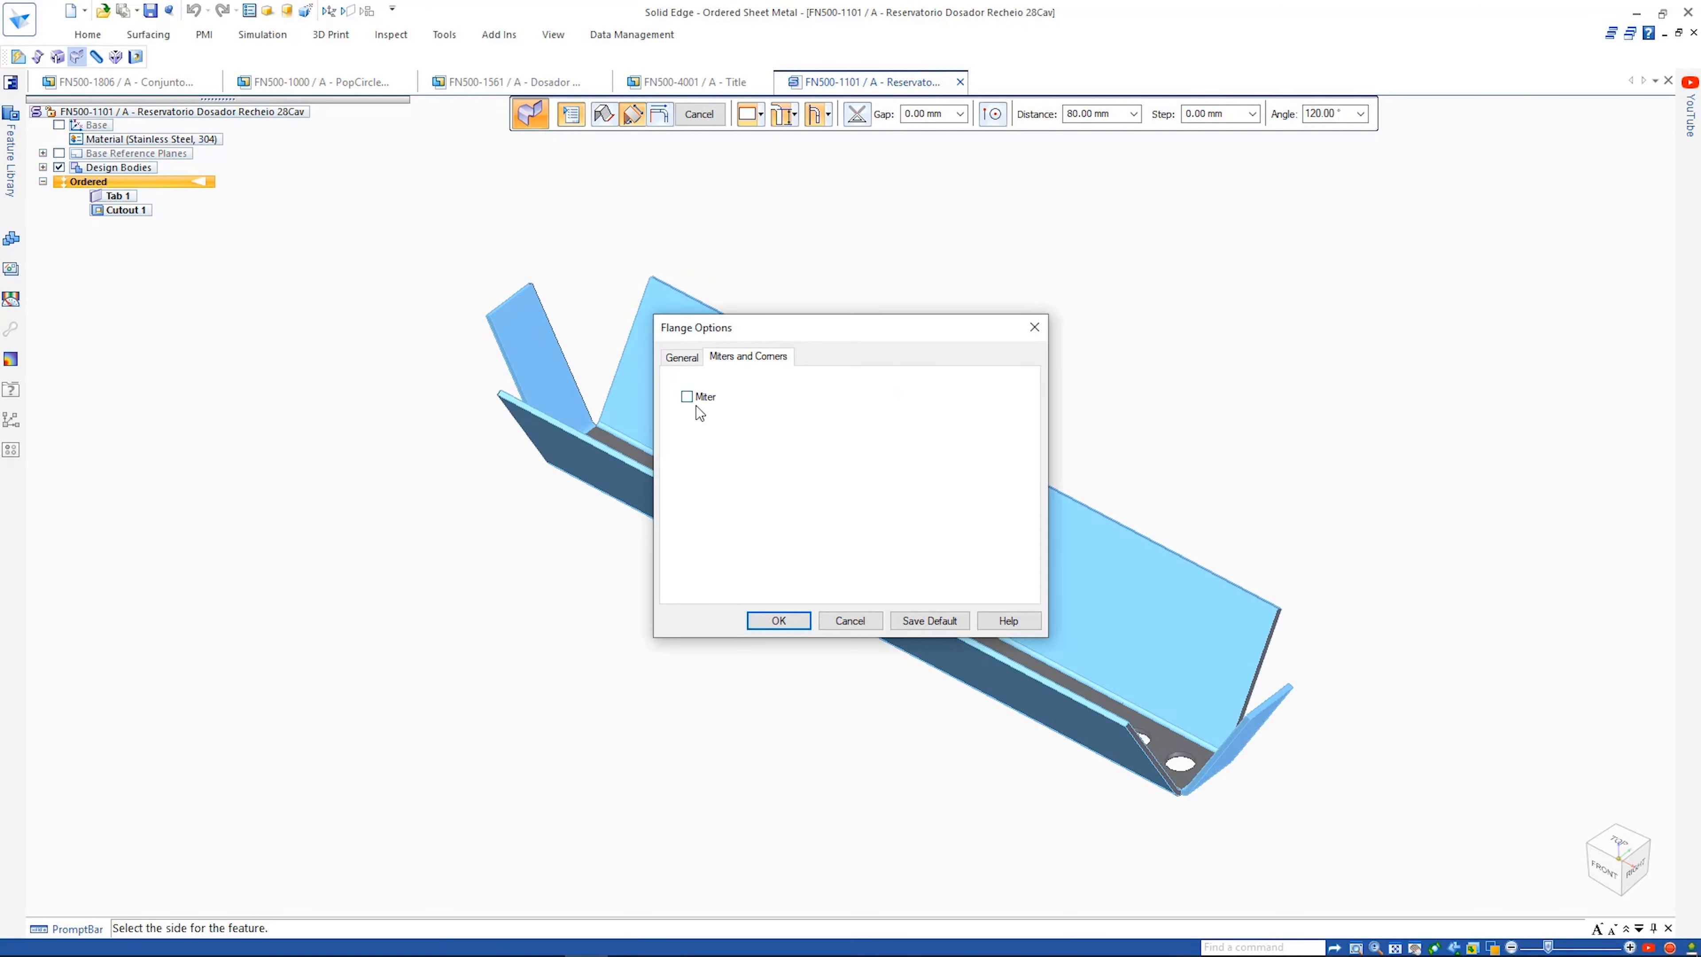
- Add a flange on the reservoir's top edge with 5.00 mm miter and the Miter corner option enabled
{"action": "left_click", "coordinate": [778, 620]}
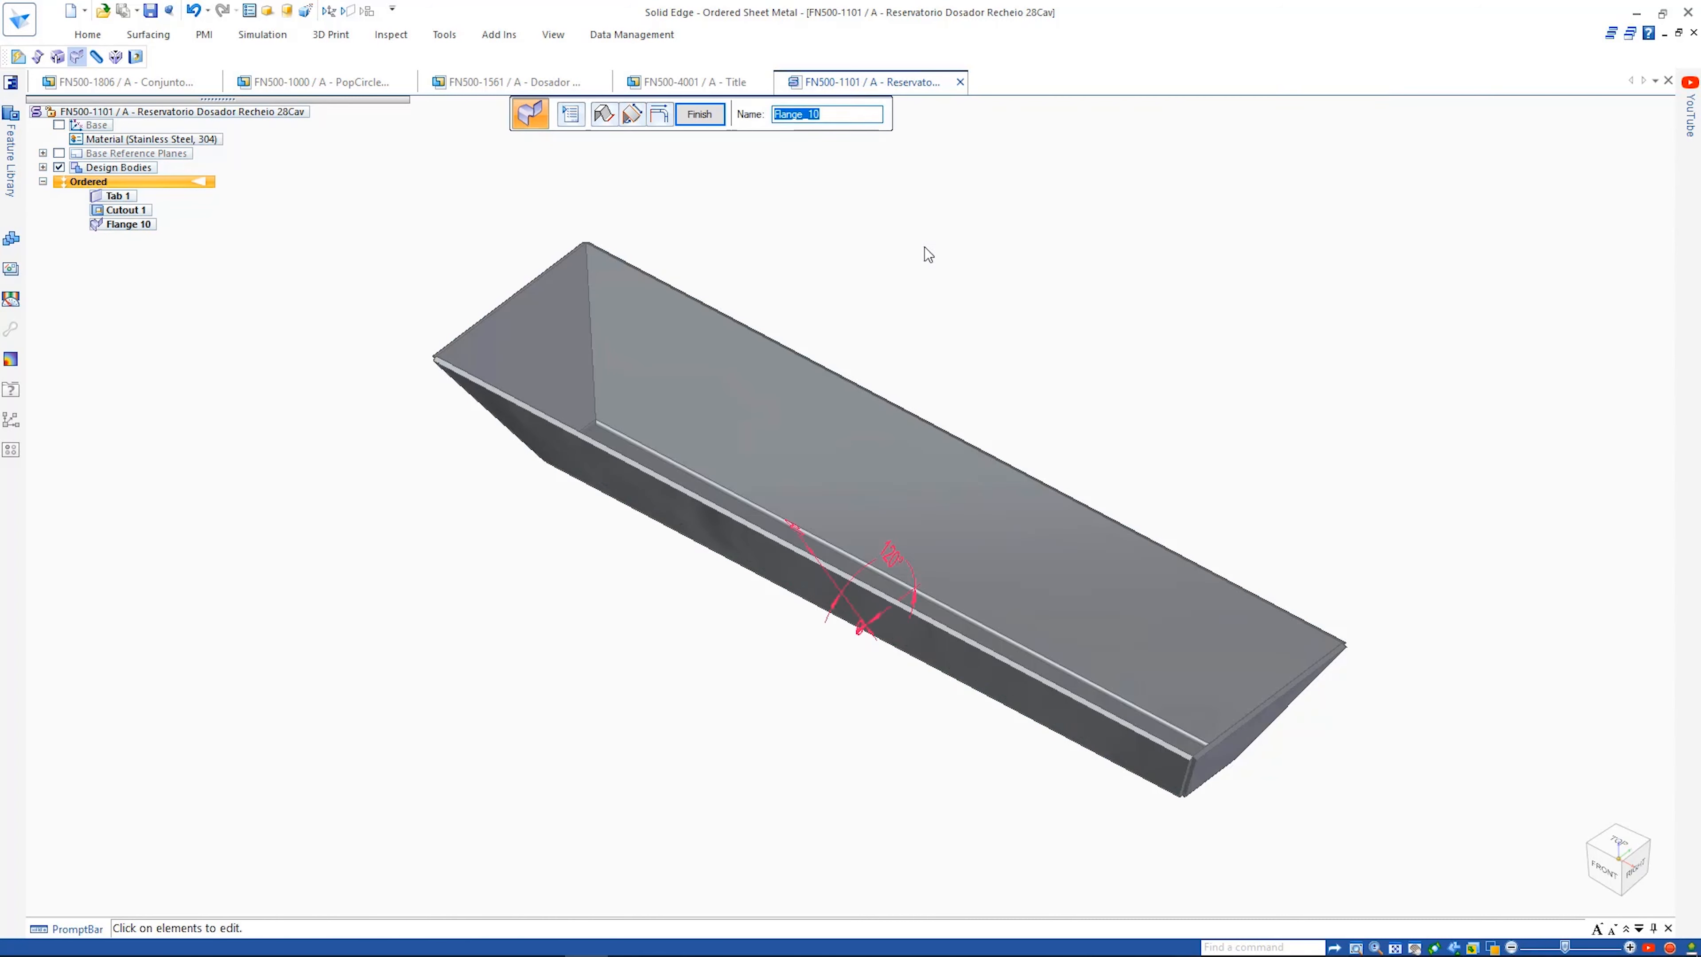
{"action": "left_click", "coordinate": [700, 114]}
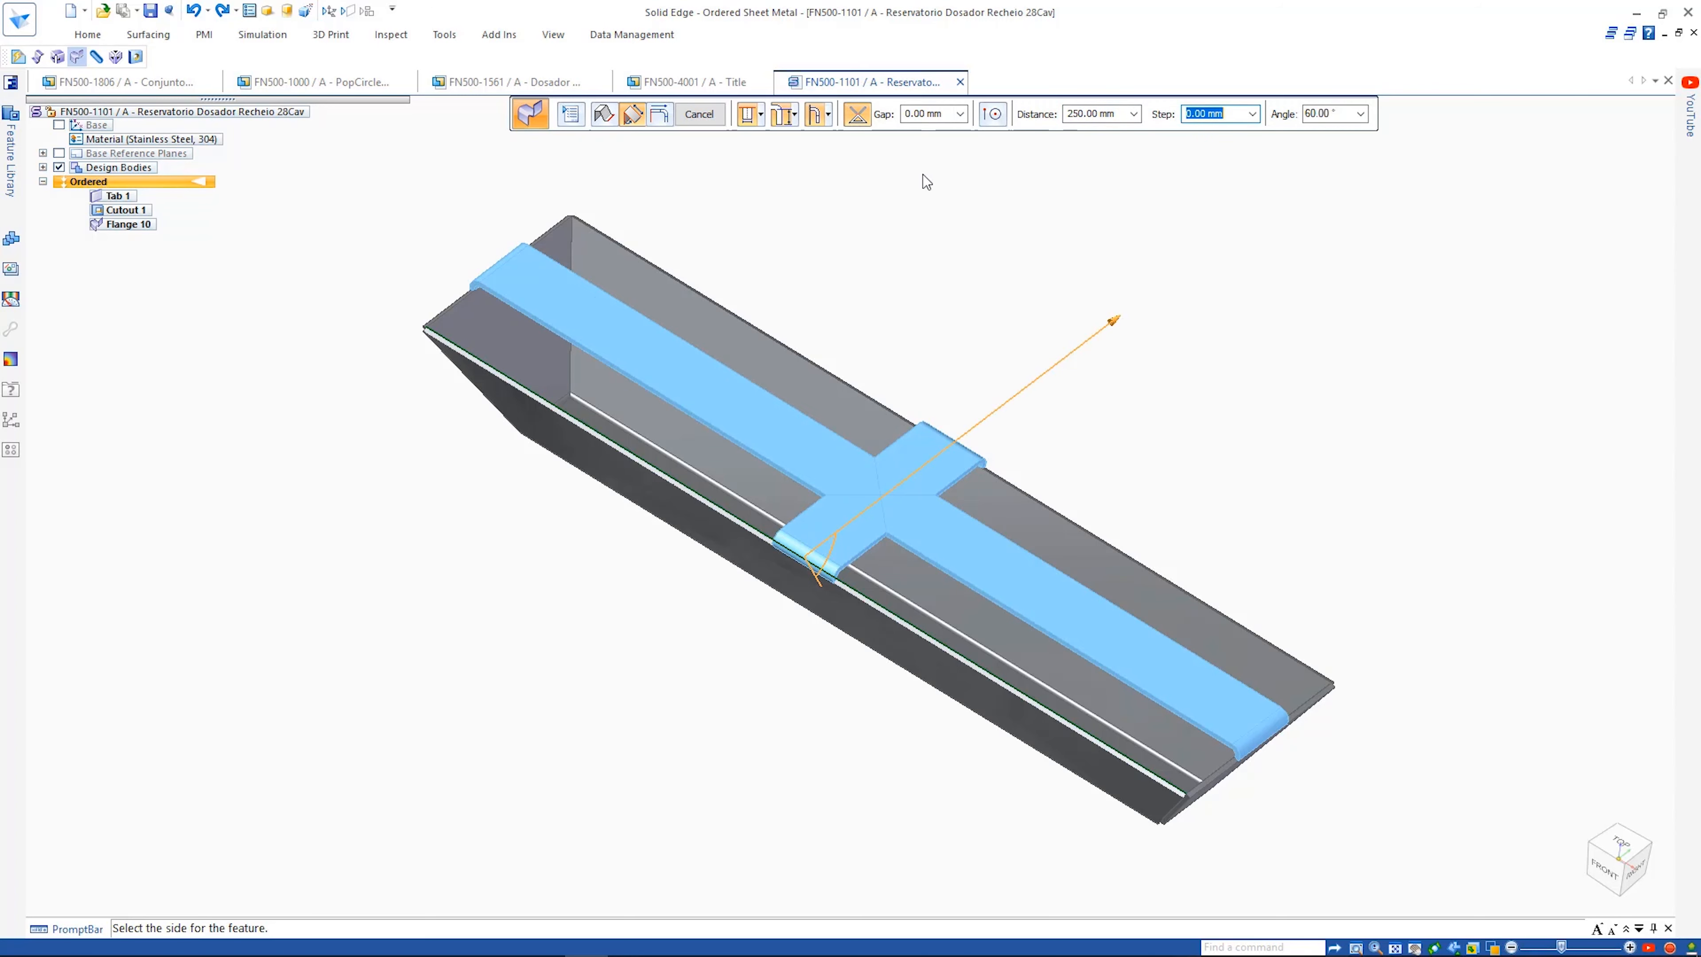
{"action": "type", "text": "5.00 mm"}
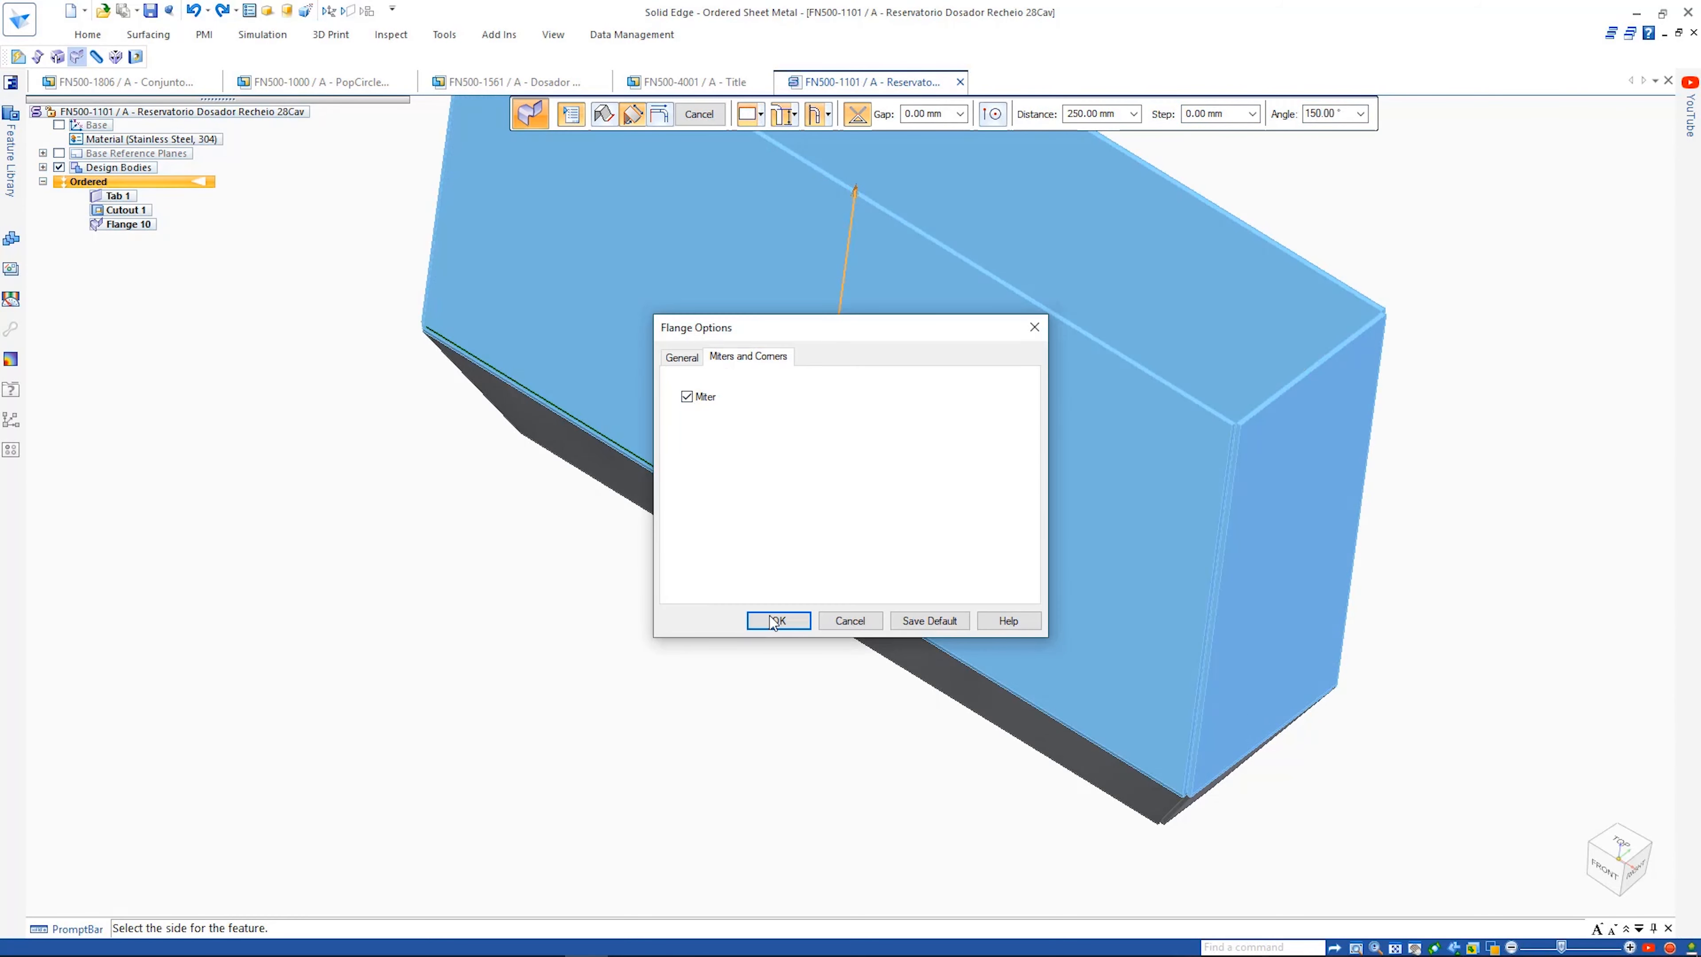
{"action": "left_click", "coordinate": [778, 620]}
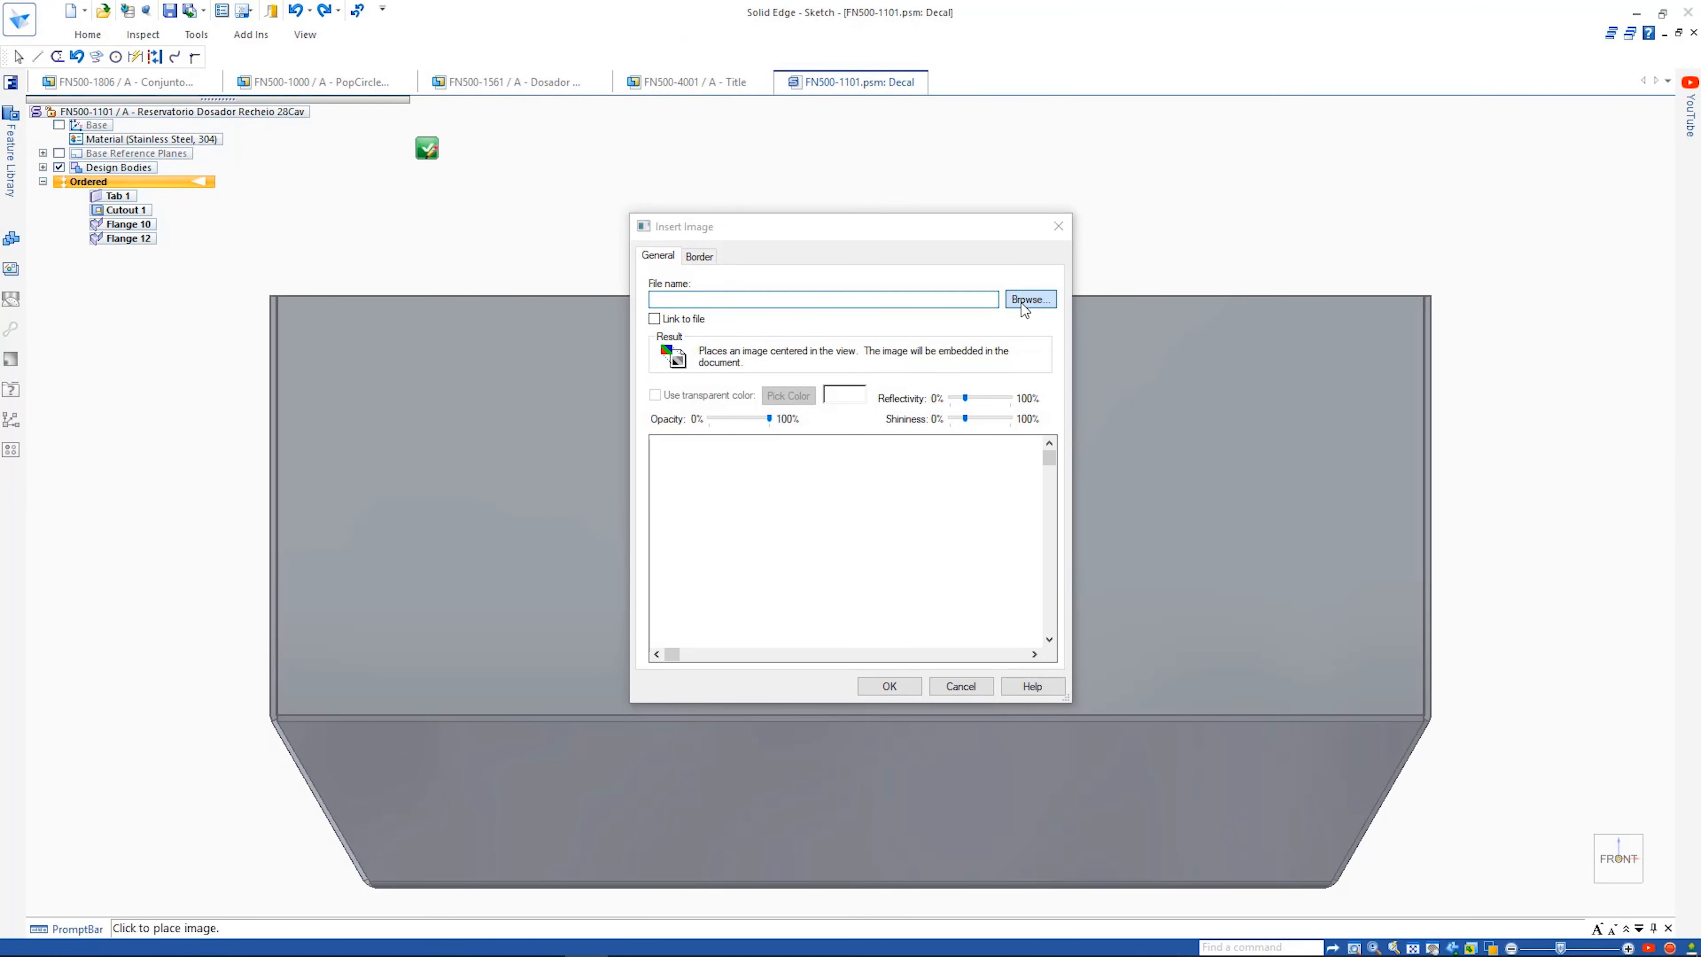
- Place the FILLING DOSER / POPCIRCLE bitmap as a decal on the reservoir's front face and finish
{"action": "left_click", "coordinate": [1031, 299]}
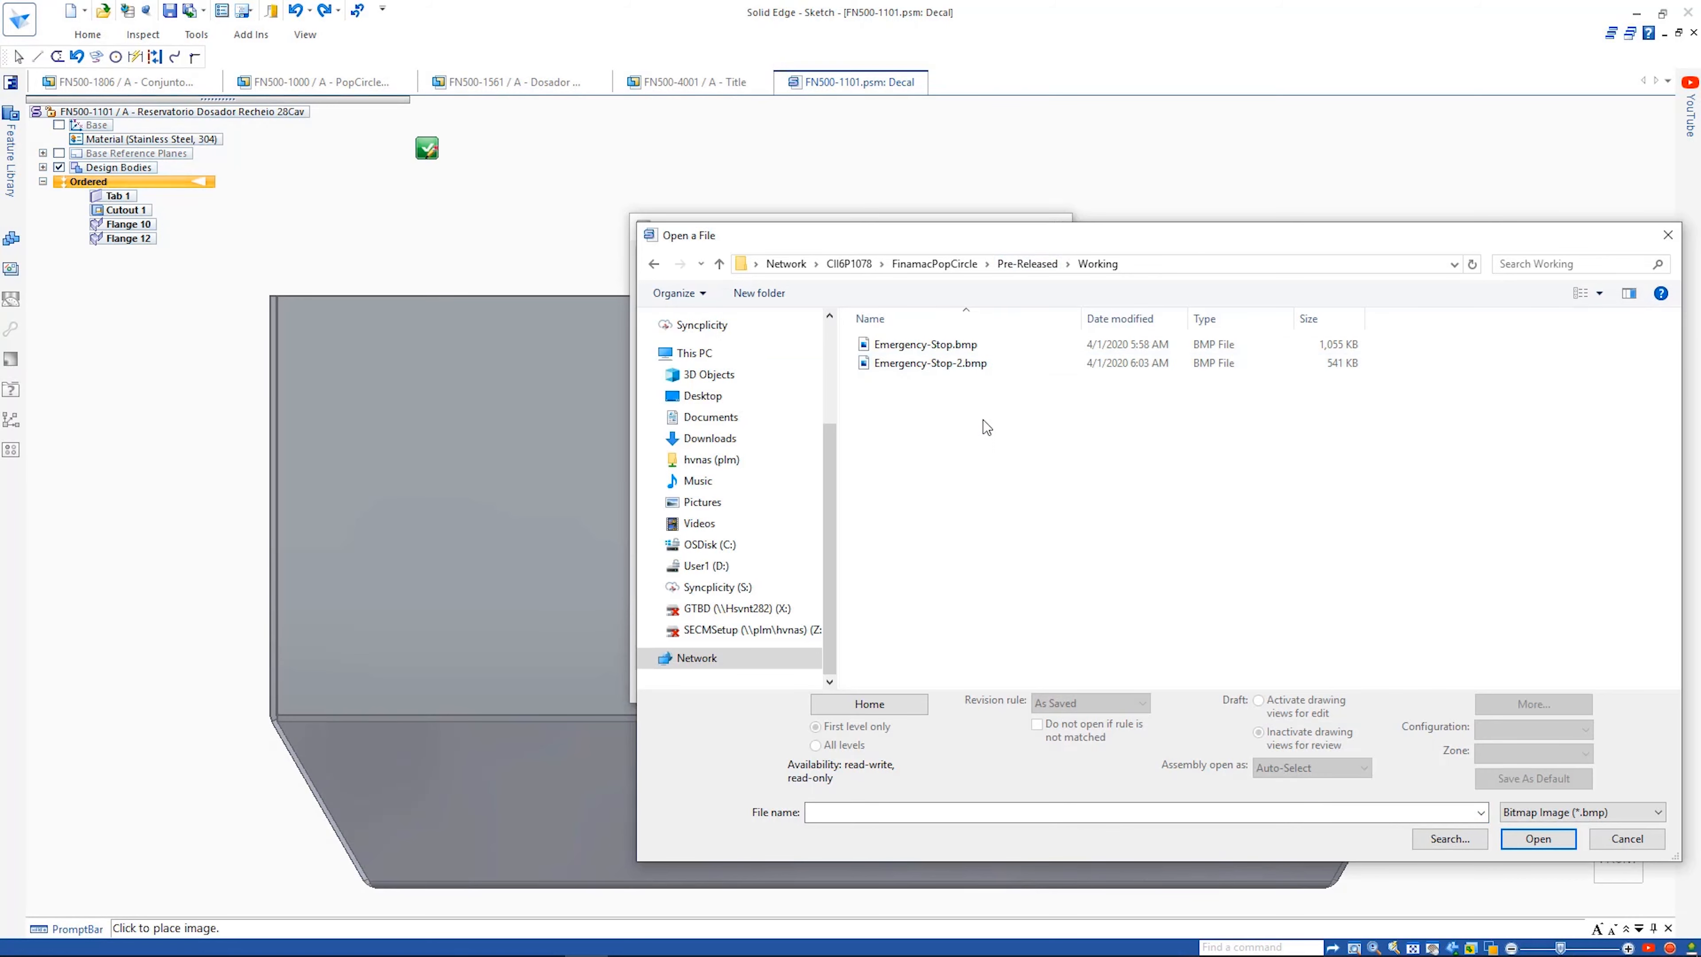
{"action": "left_click", "coordinate": [1627, 839]}
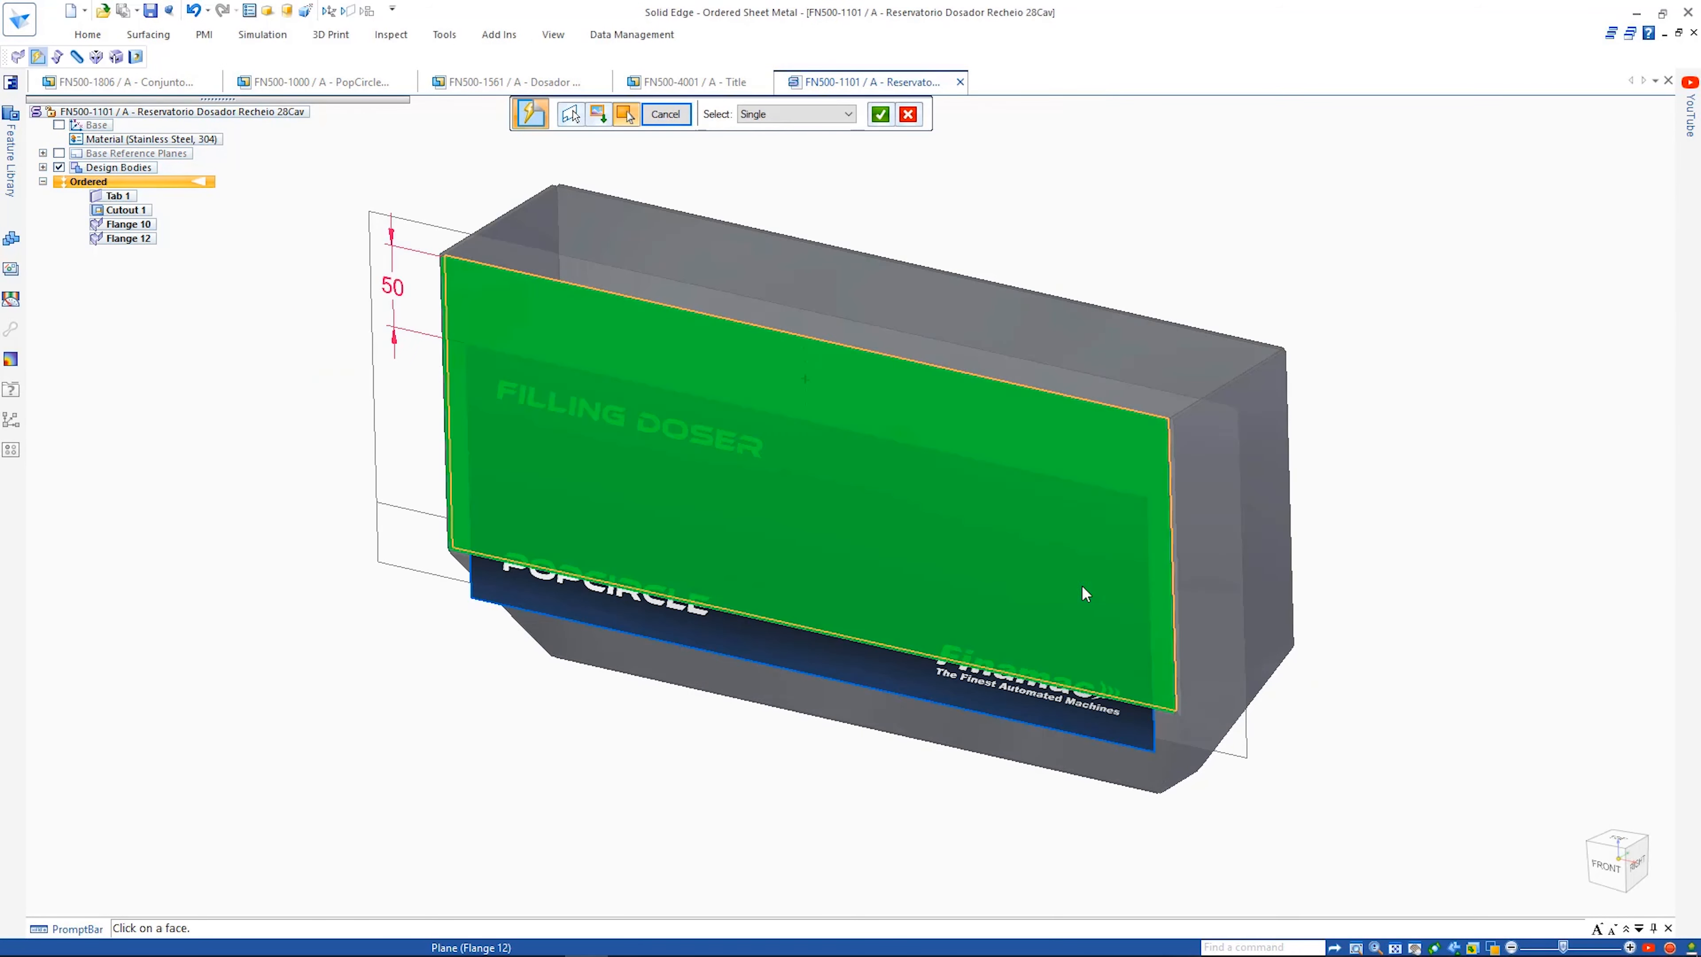
{"action": "left_click", "coordinate": [880, 114]}
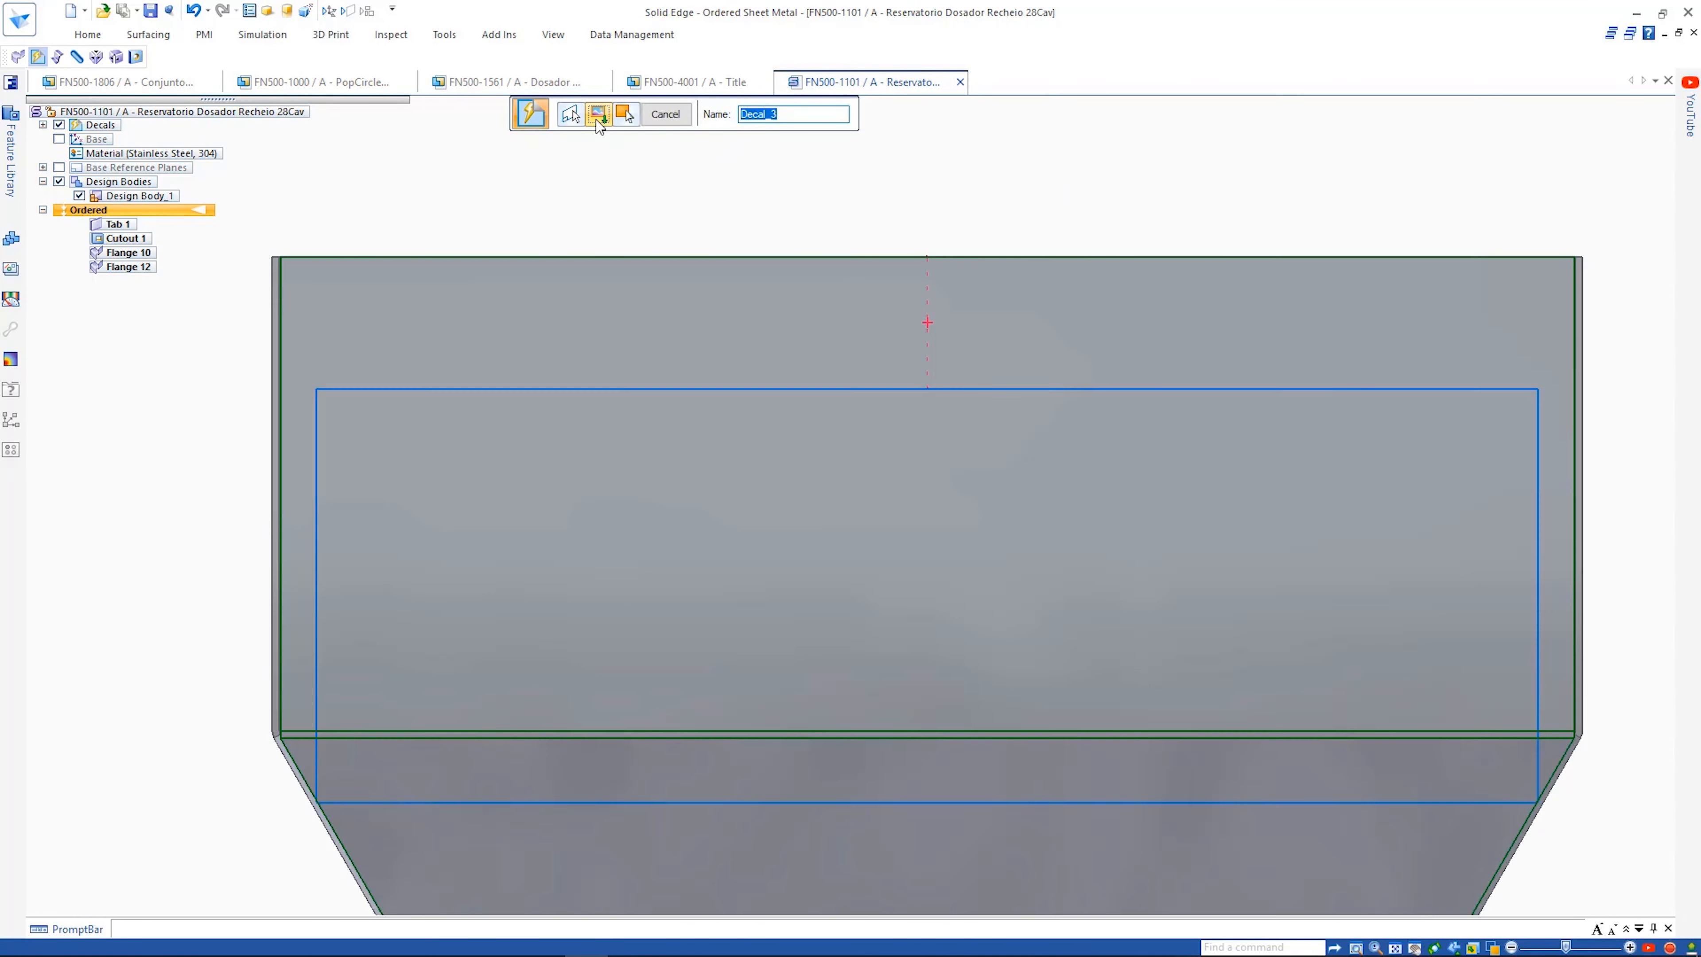
{"action": "left_click", "coordinate": [599, 115]}
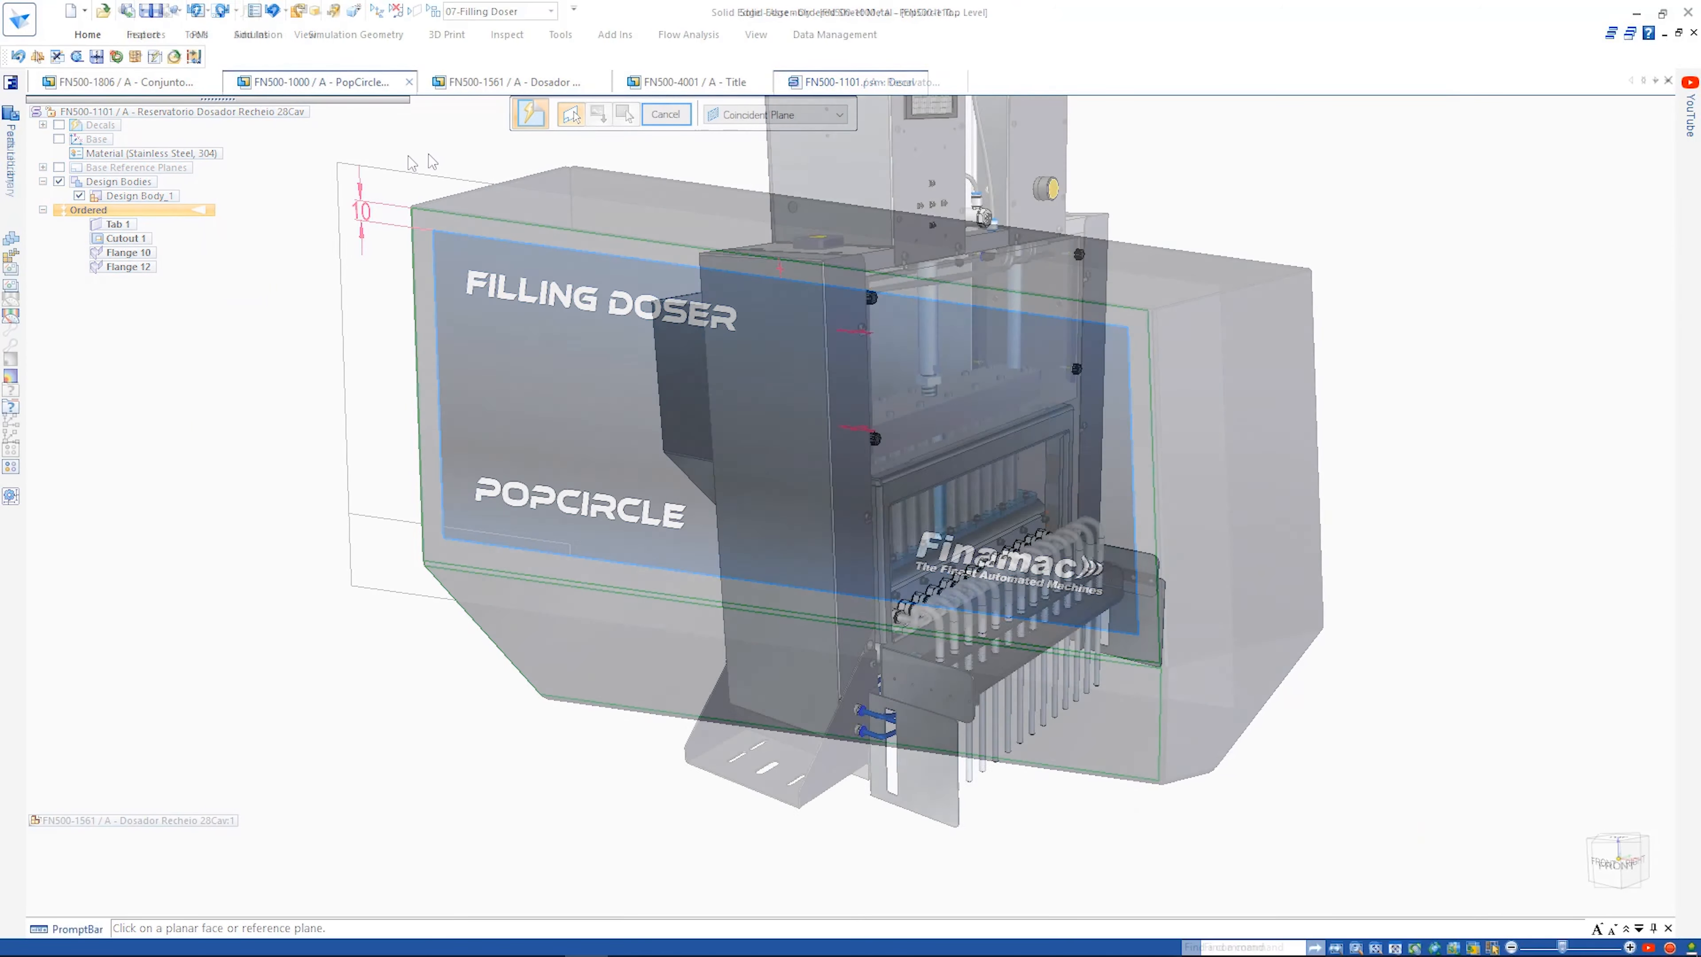
- Enable Set weld gap value in Frame Options and apply a 4.00 mm weld gap
{"action": "left_click", "coordinate": [320, 83]}
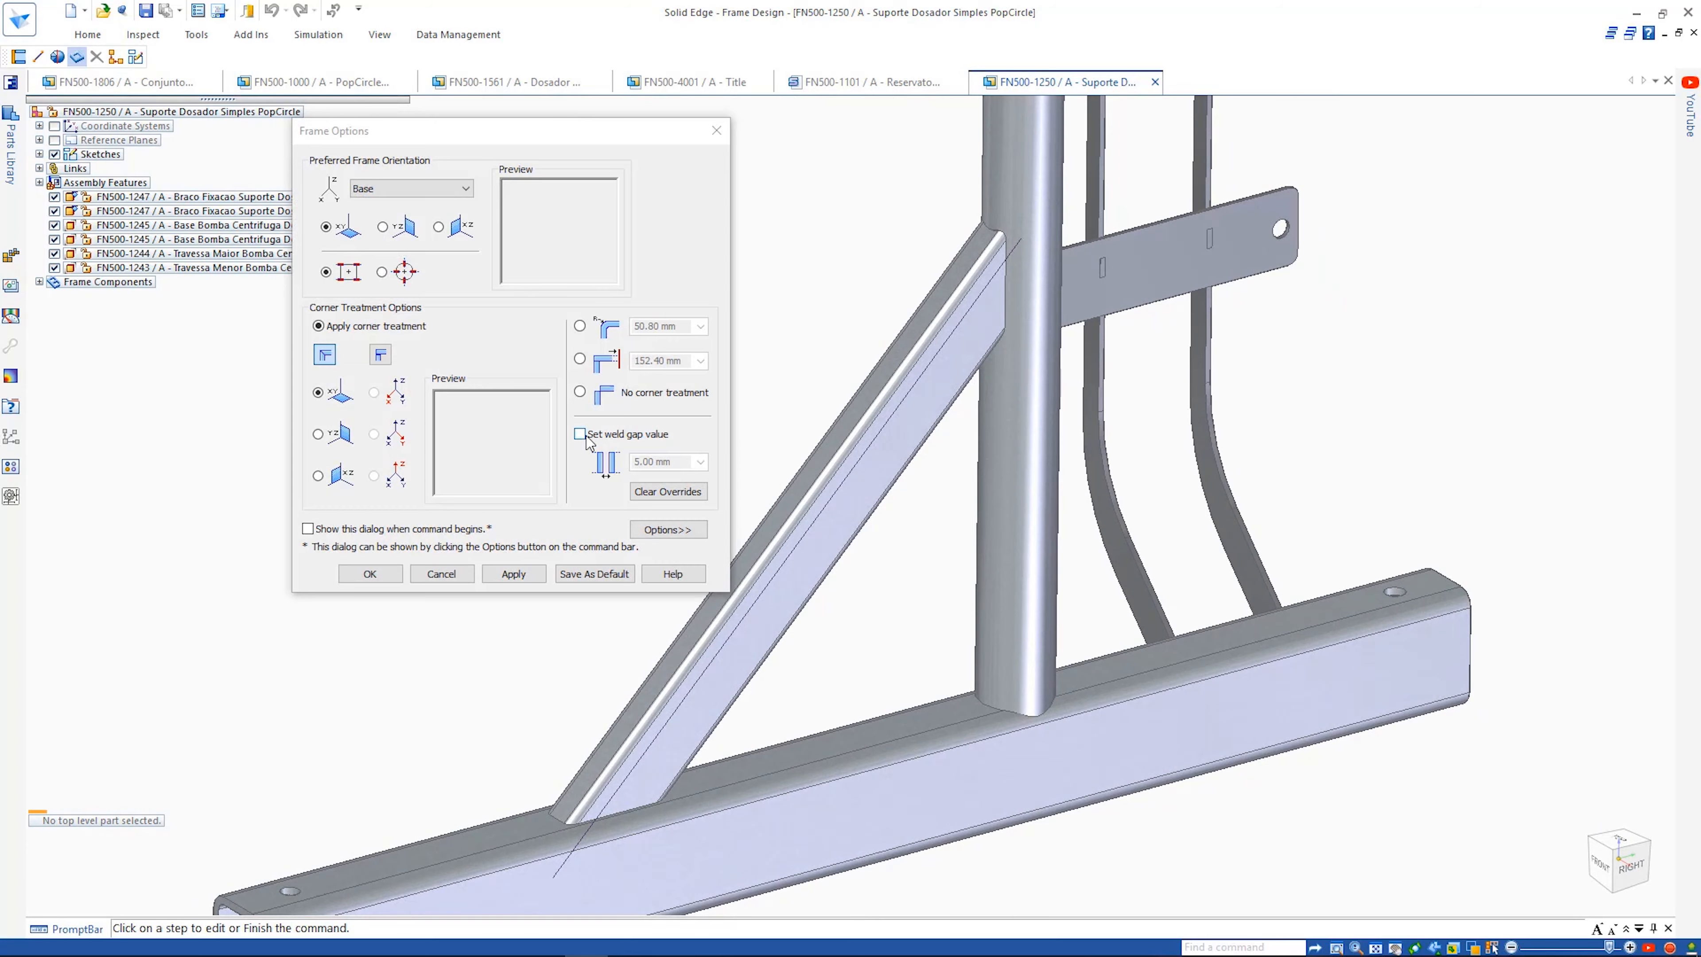
{"action": "left_click", "coordinate": [579, 434]}
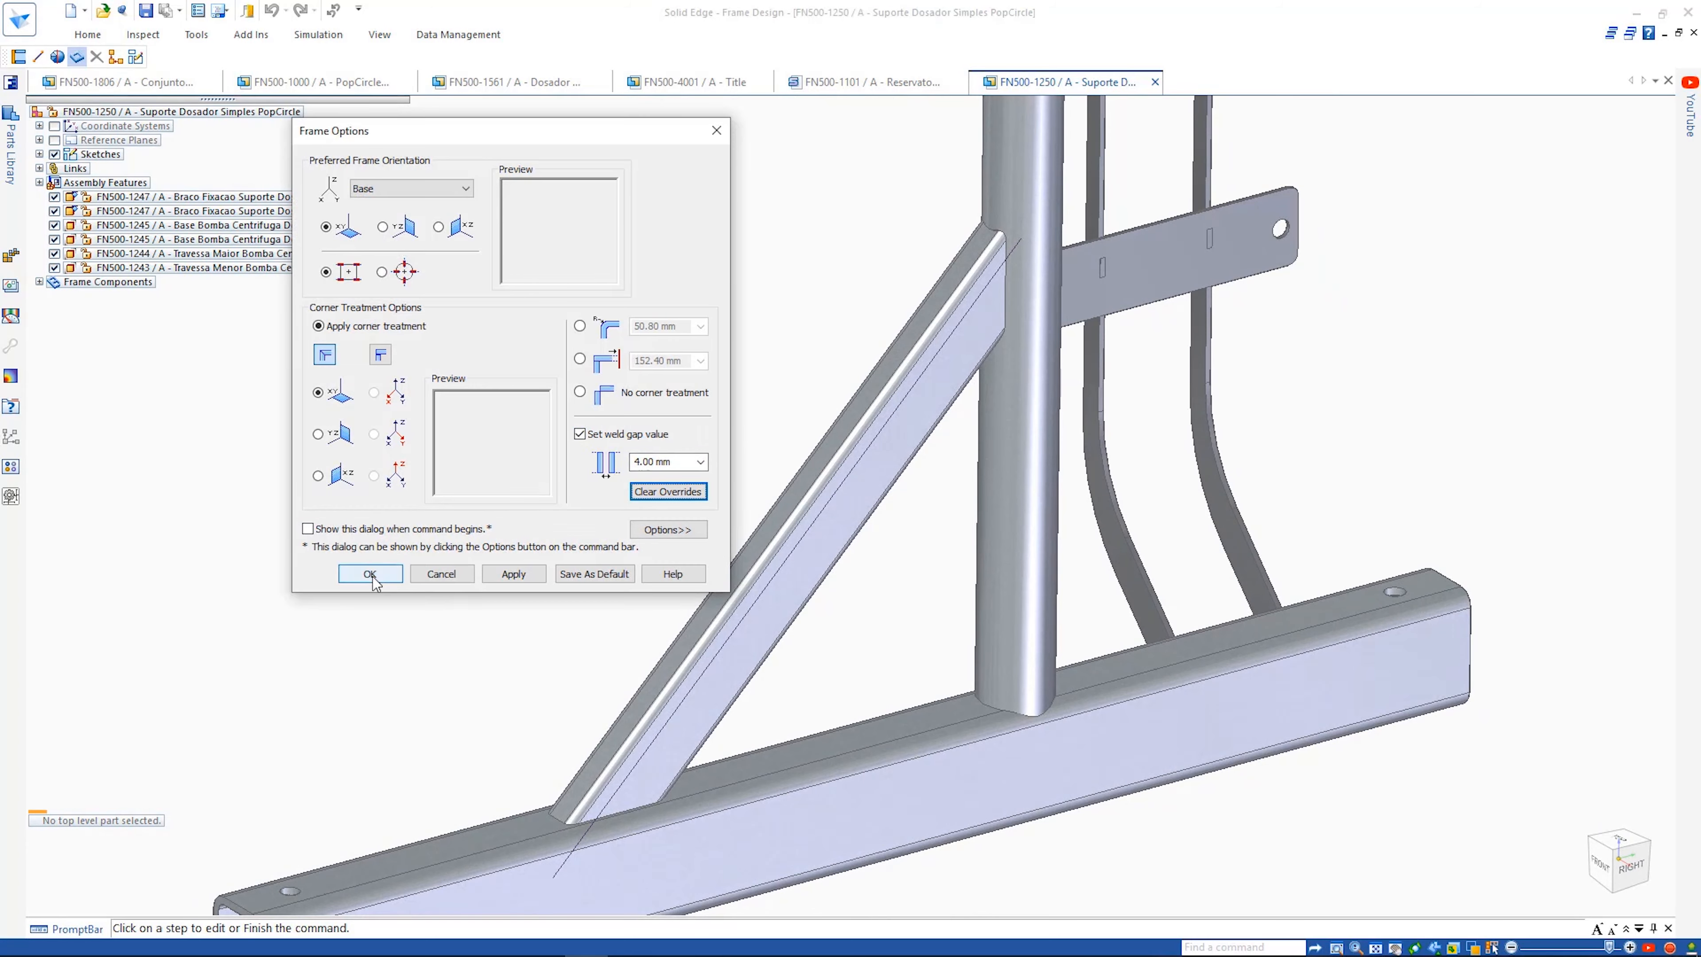
{"action": "left_click", "coordinate": [370, 573]}
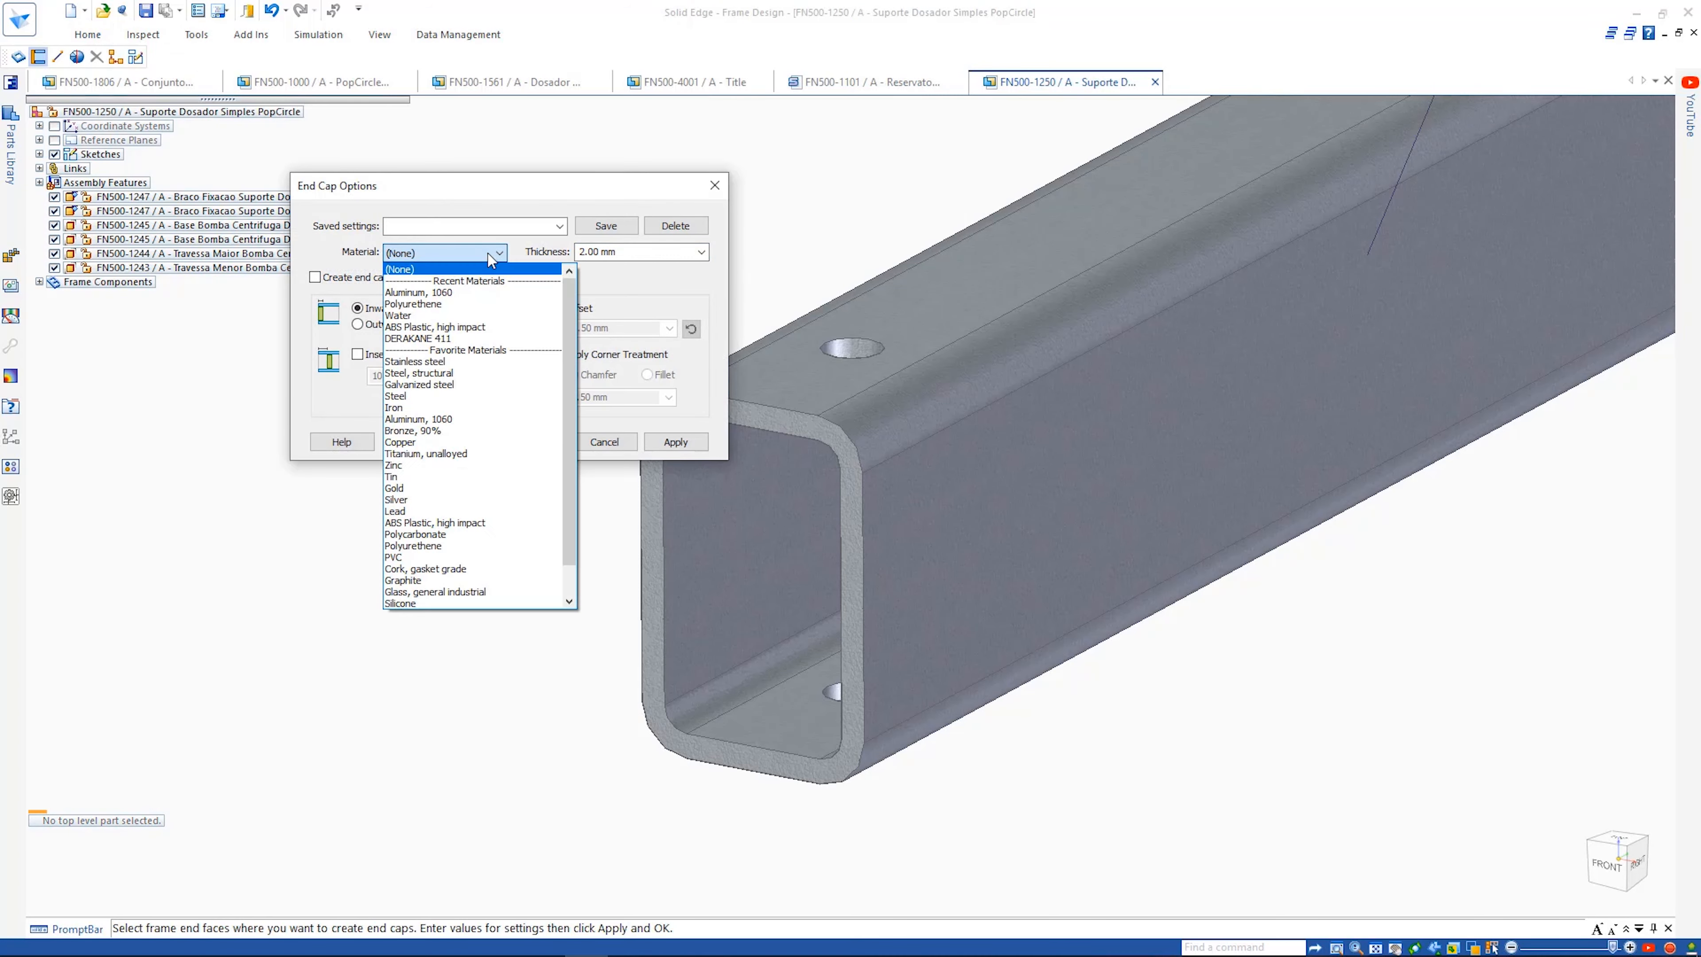
- Cap the open tube end with a 2.00 mm ABS Plastic high impact end cap set Outward
{"action": "left_click", "coordinate": [435, 327]}
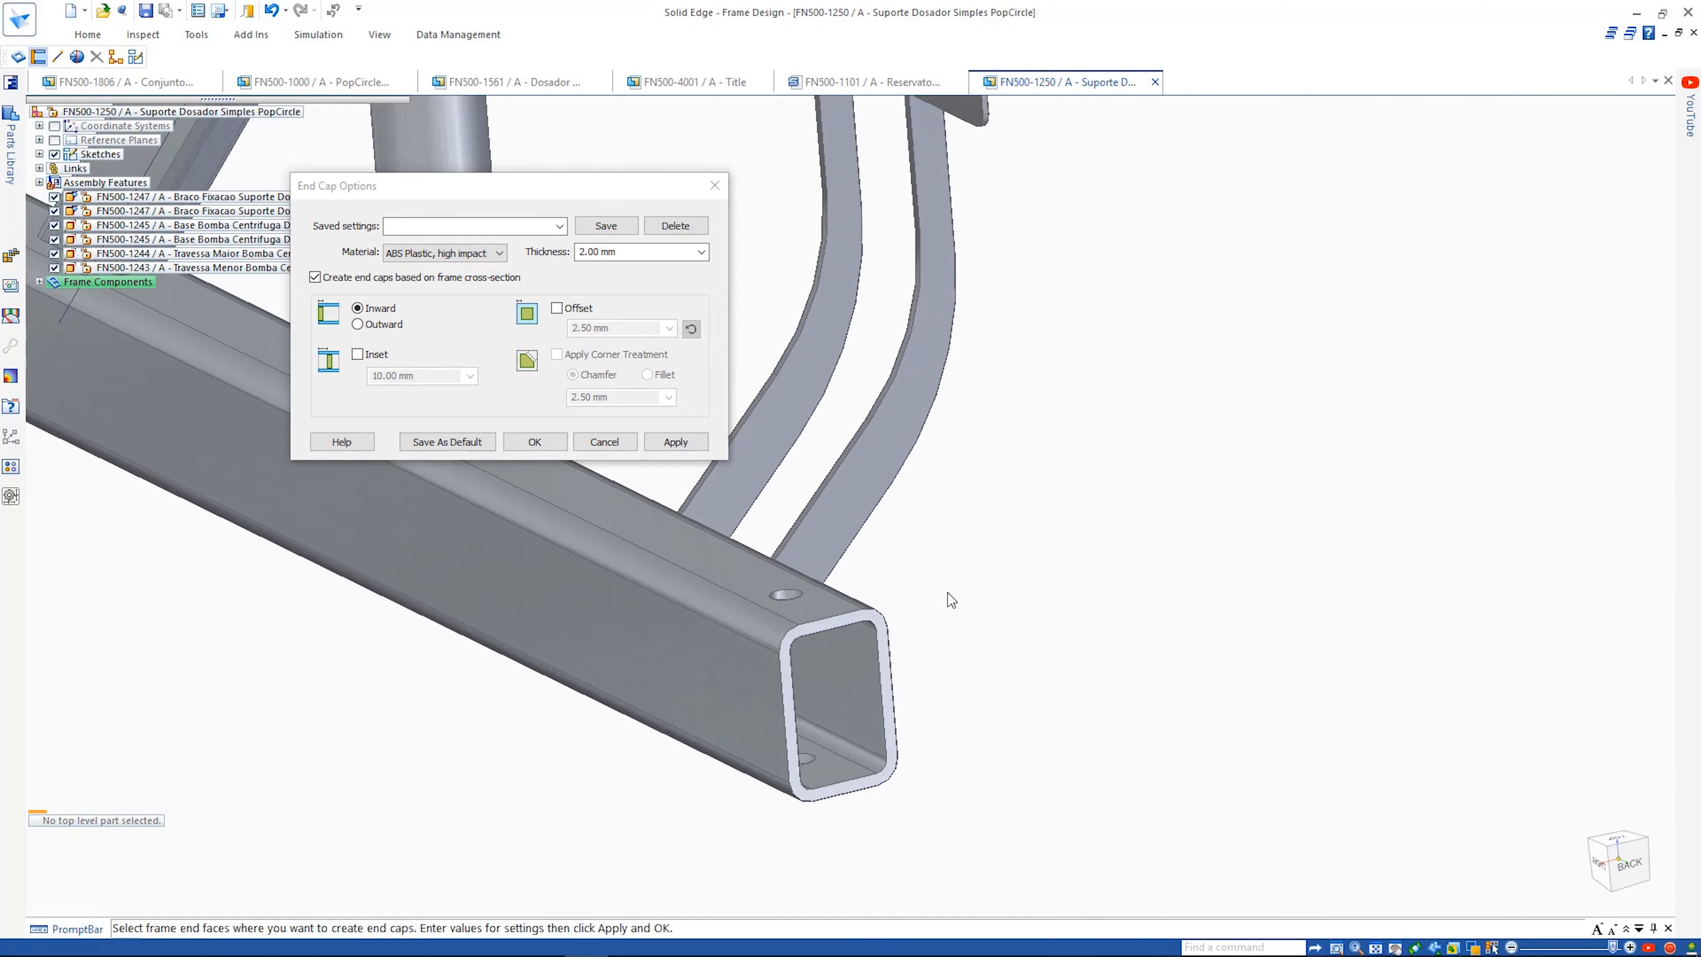
{"action": "left_click", "coordinate": [535, 441]}
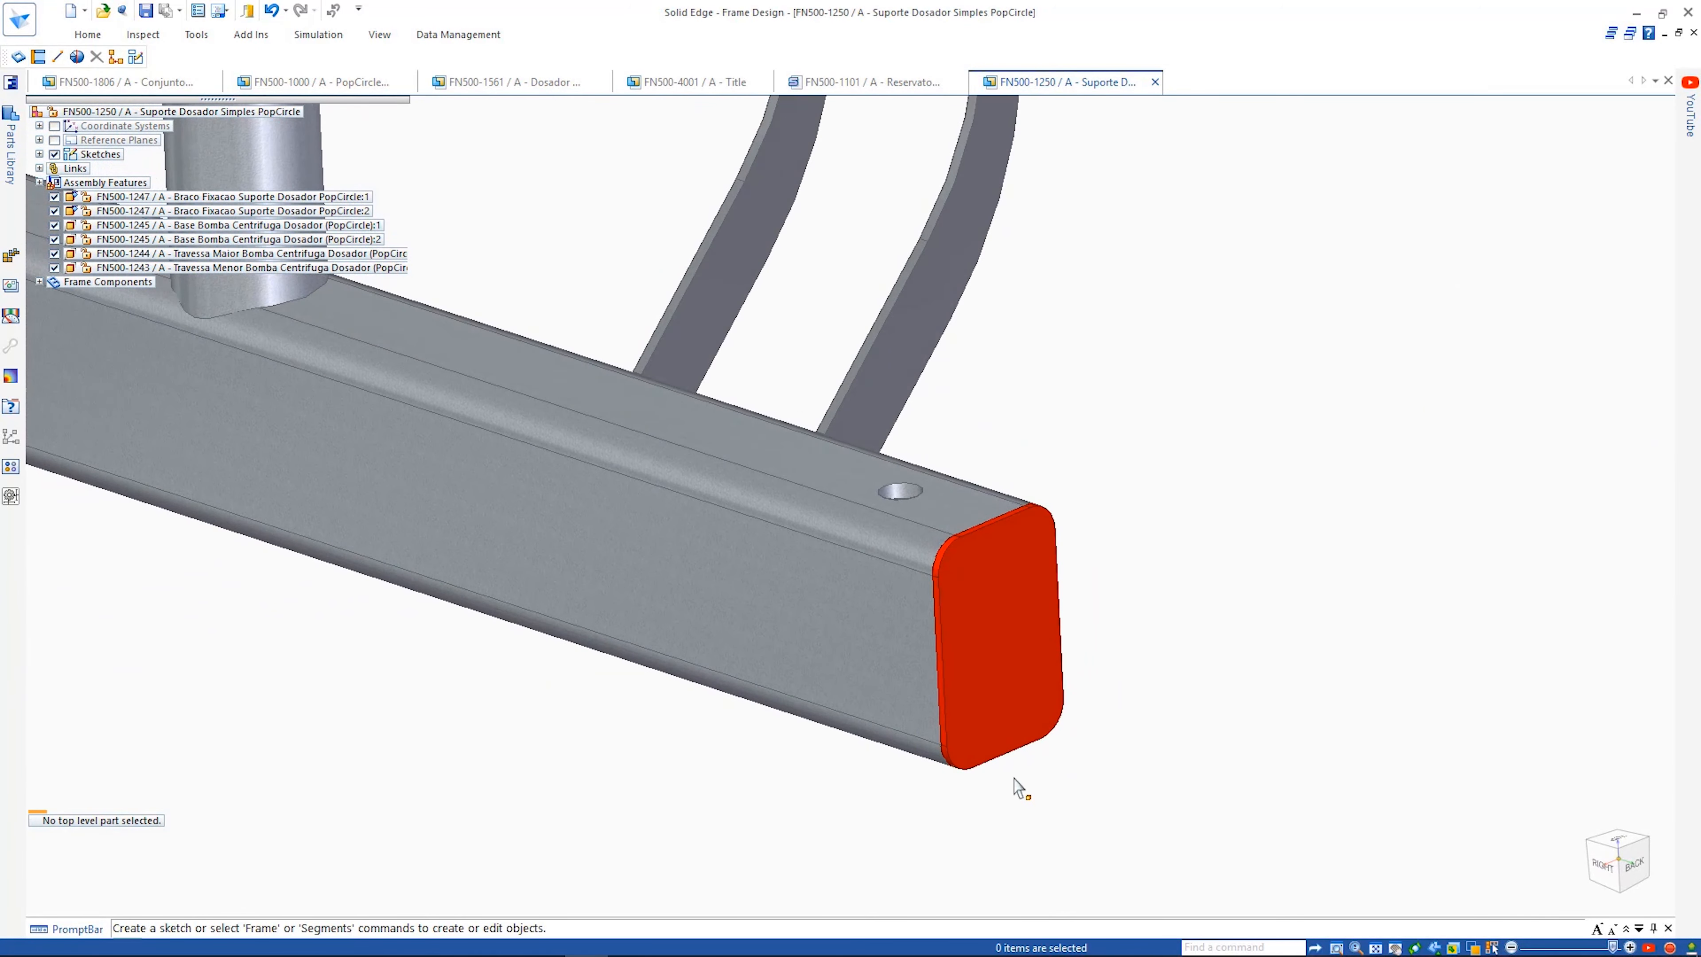
{"action": "left_click", "coordinate": [39, 281]}
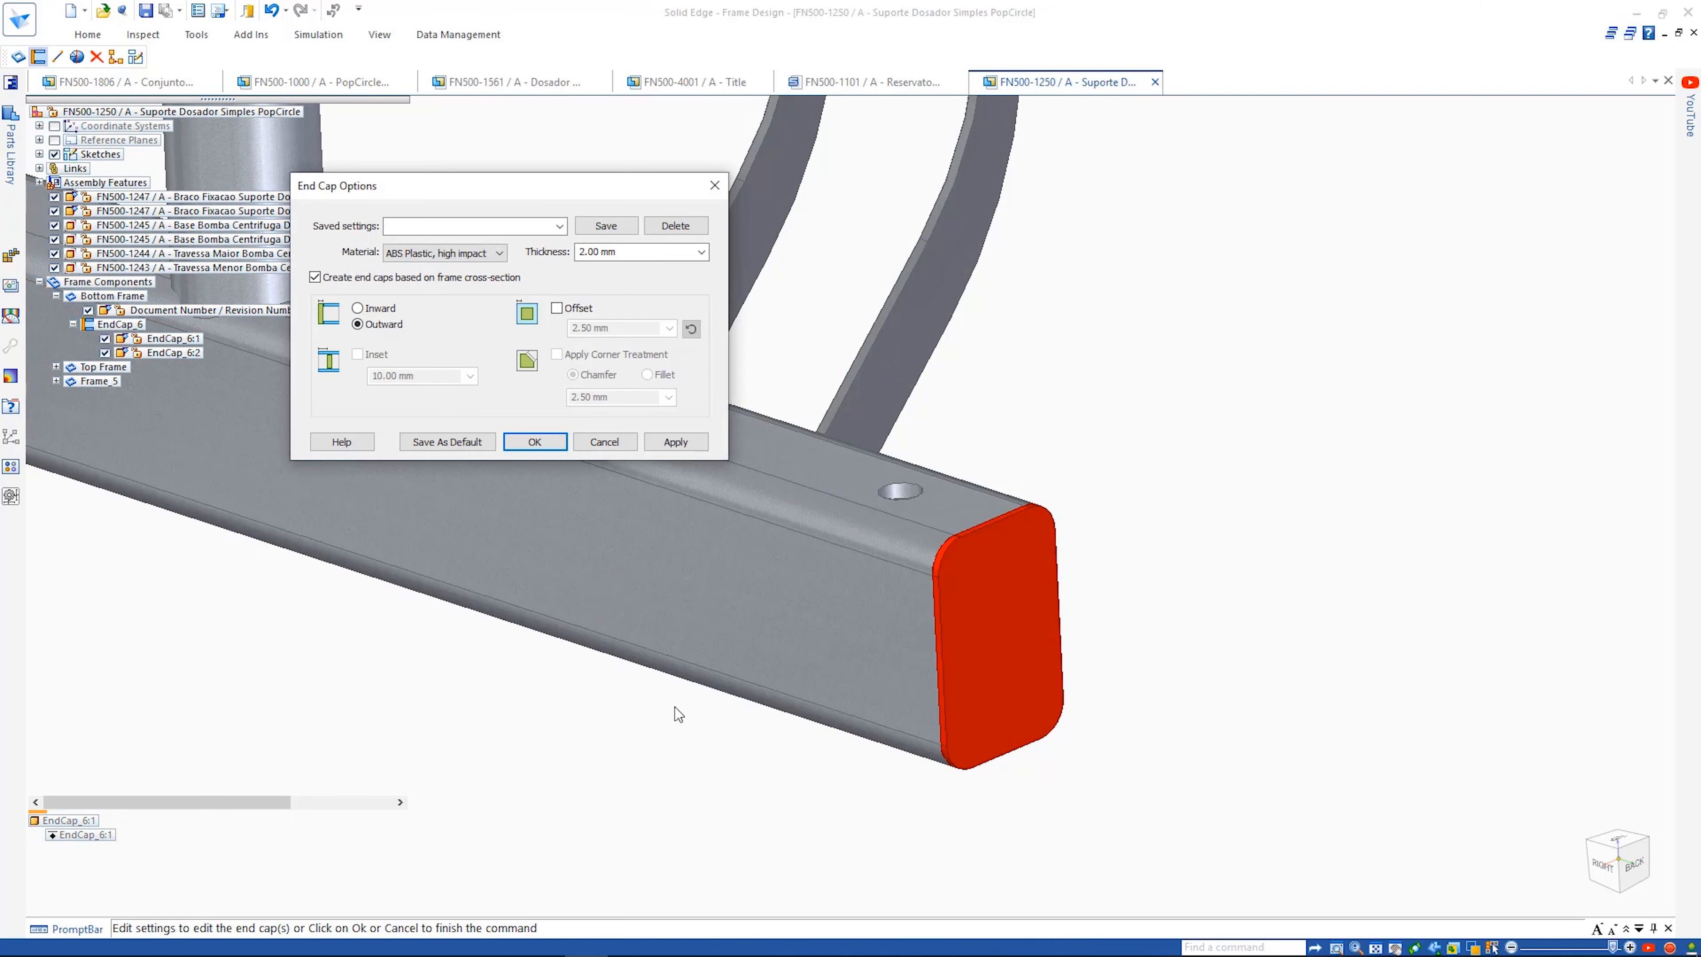
{"action": "left_click", "coordinate": [356, 308]}
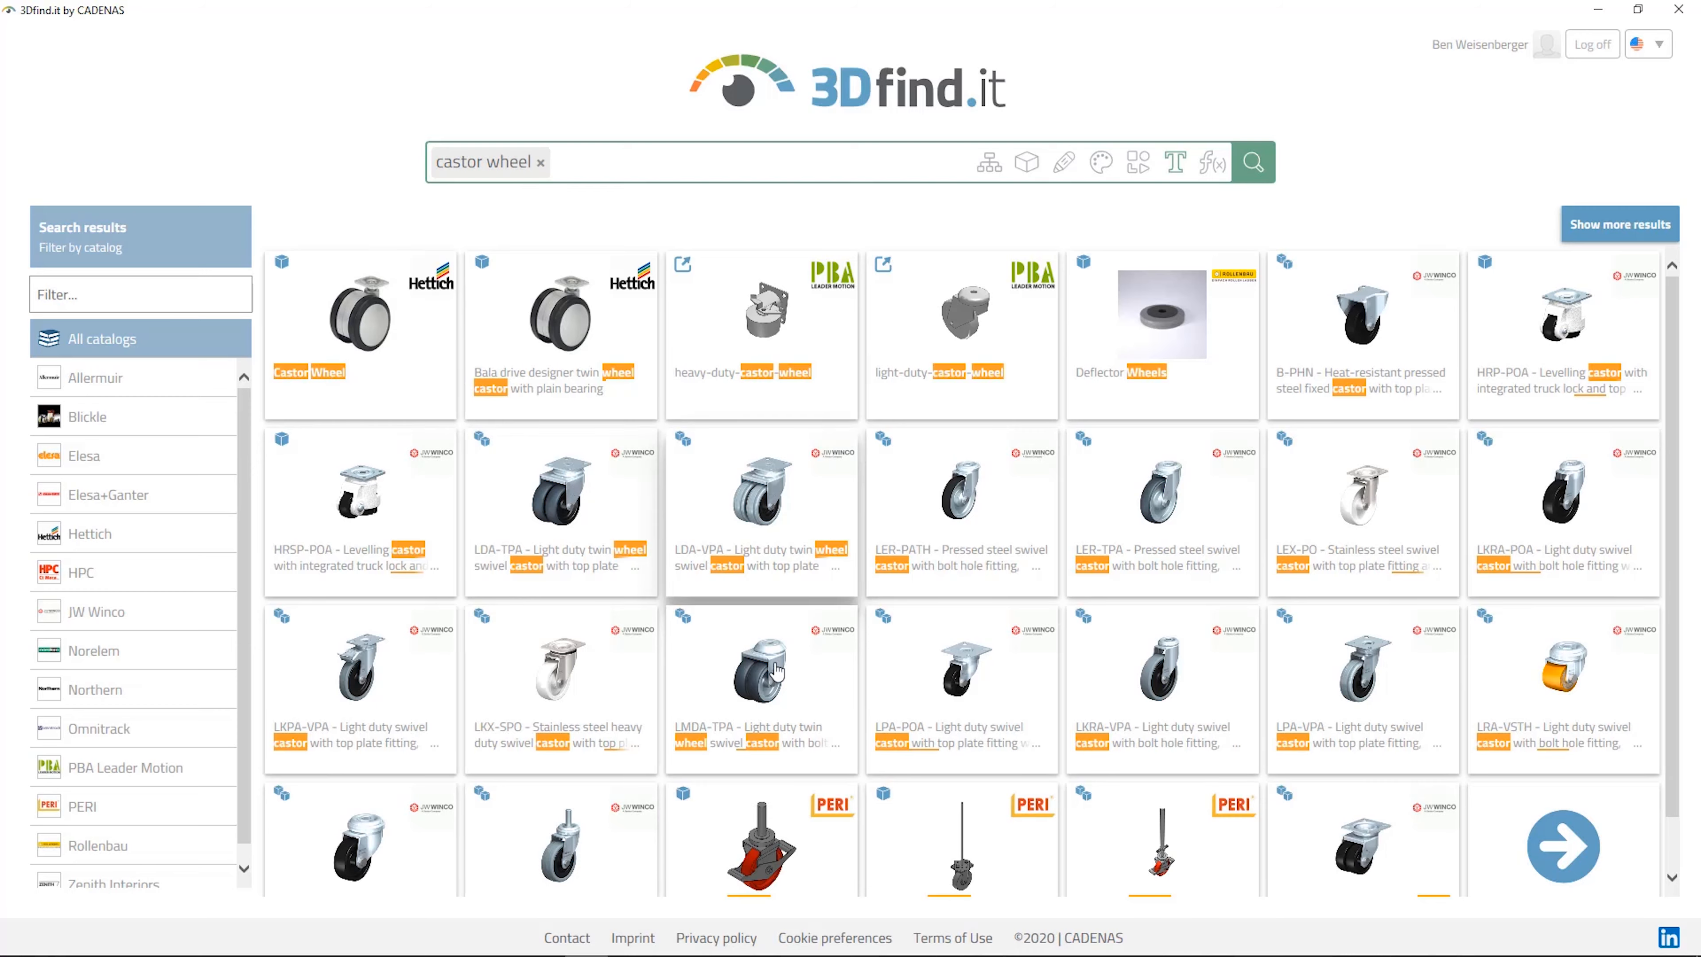
- Refine the castor search with 'lra-vpa' and open the JW Winco LRA-VPA result
{"action": "left_click", "coordinate": [773, 674]}
{"action": "type", "text": " lra-vpa"}
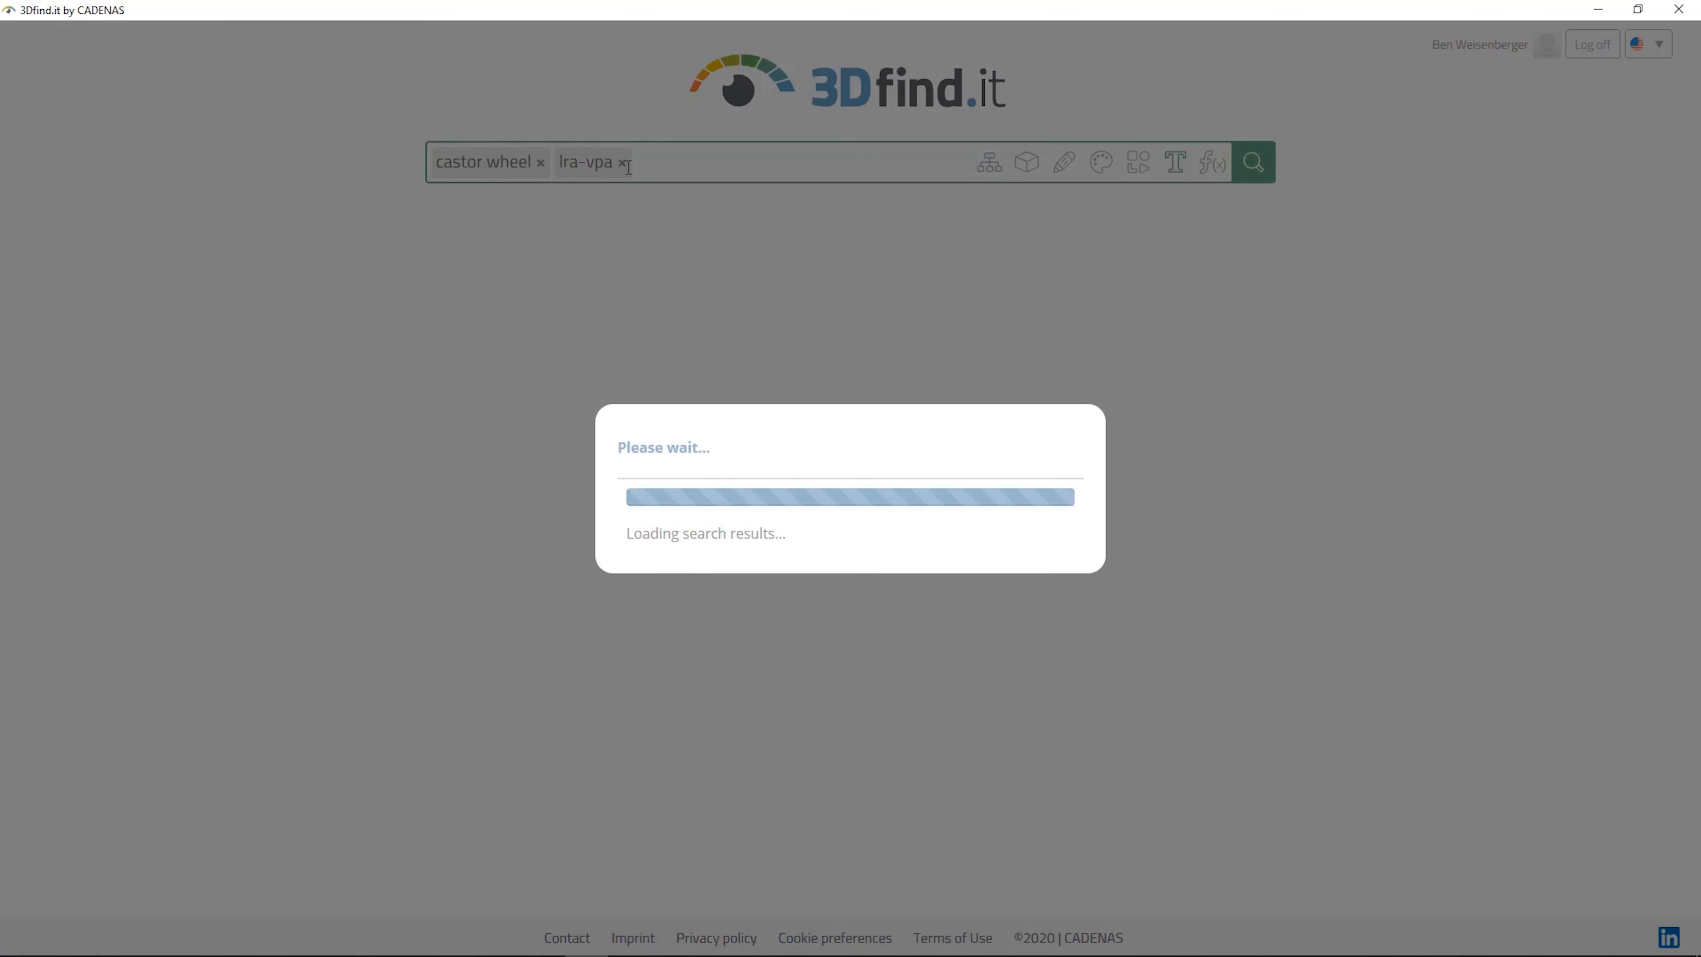
{"action": "left_click", "coordinate": [1254, 162]}
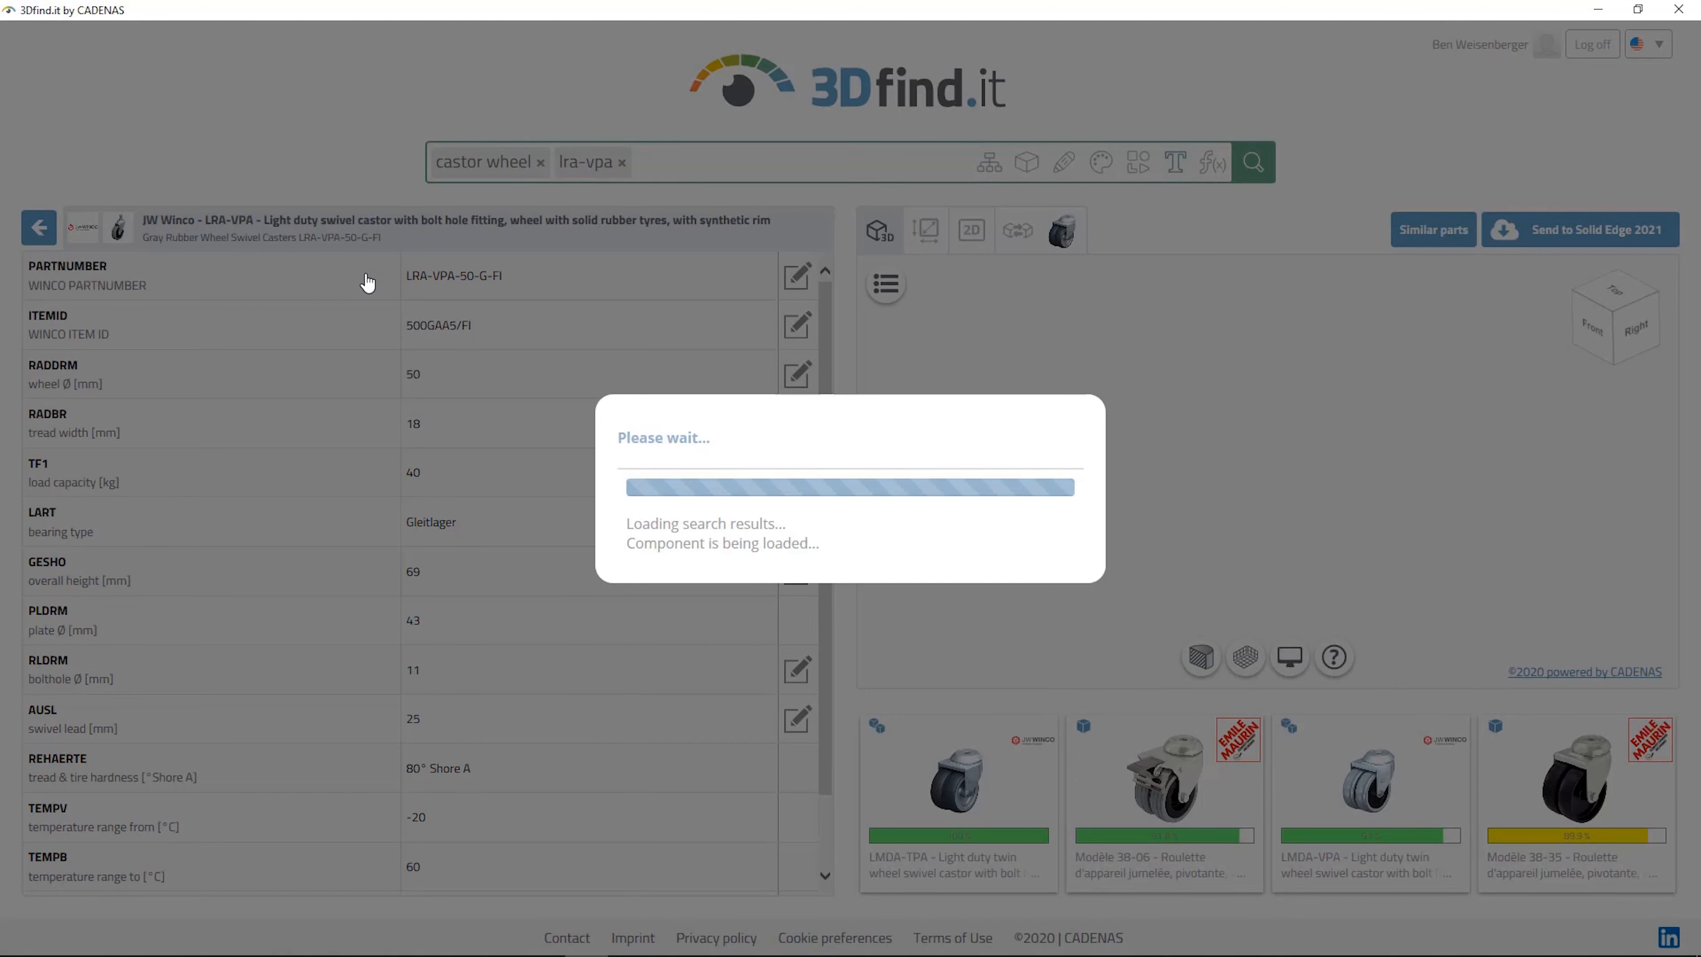